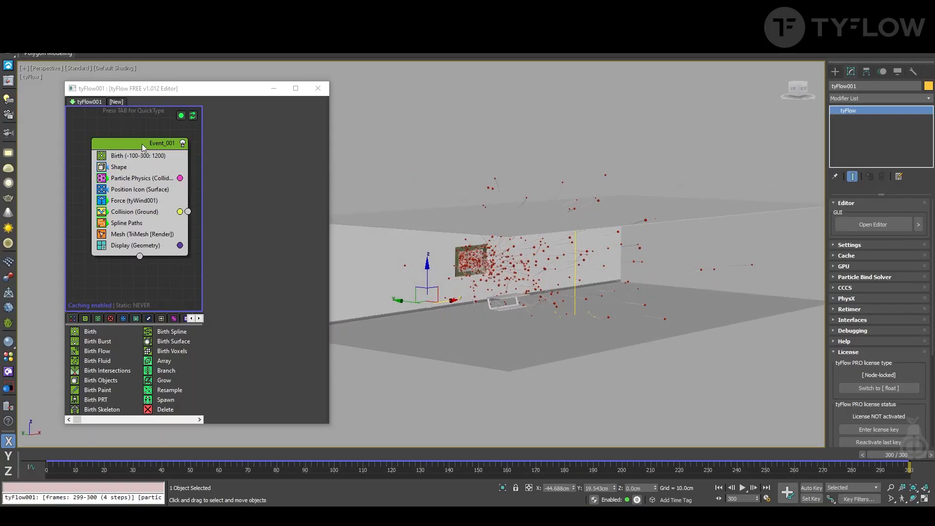
Review the demo flow's Event_001 settings before resetting to an empty scene.
left_click(161, 142)
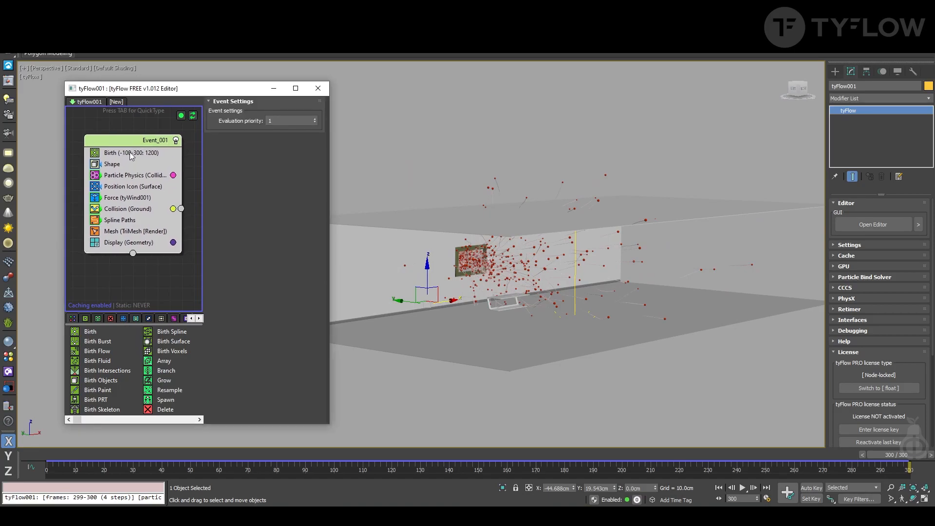
mouse_move(404, 219)
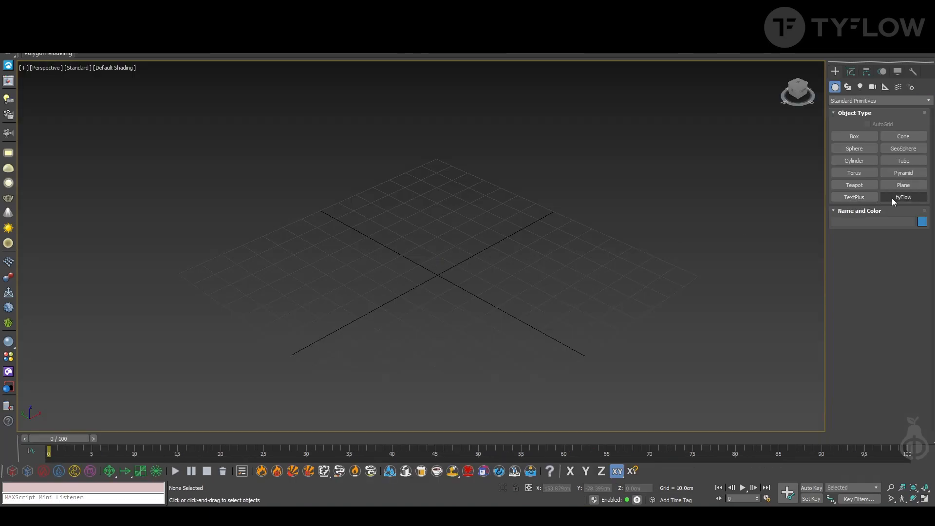
Create a tyFlow with the Simple Icon Flow preset, enlarge its emitter icon, and preview the particles.
left_click(901, 197)
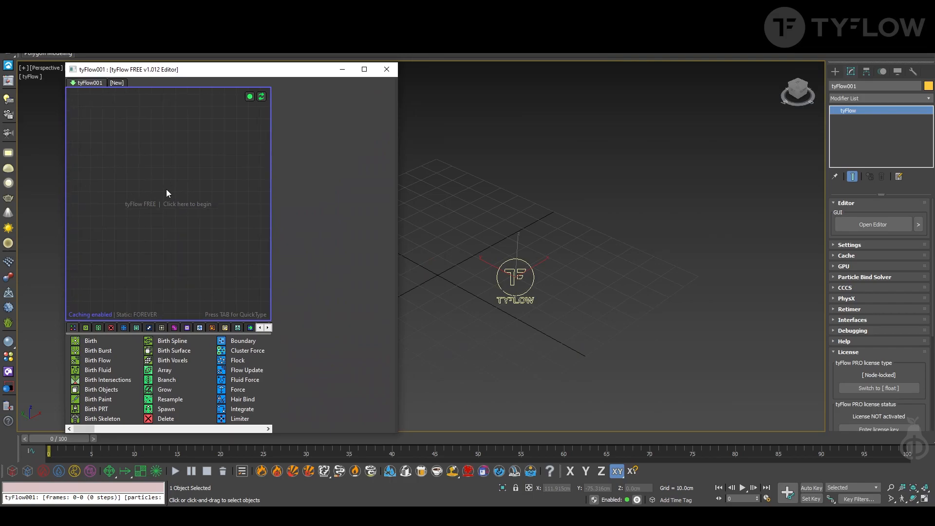
right_click(169, 193)
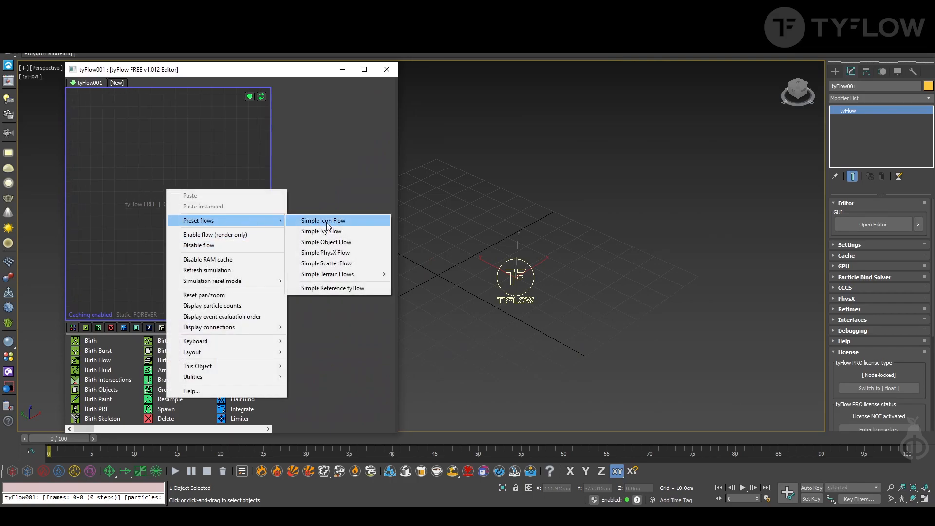
left_click(322, 221)
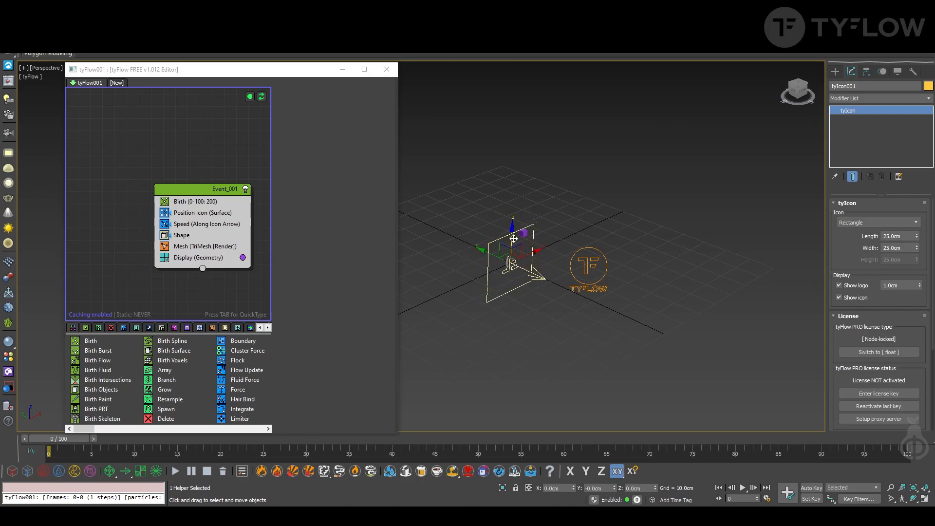
type("256")
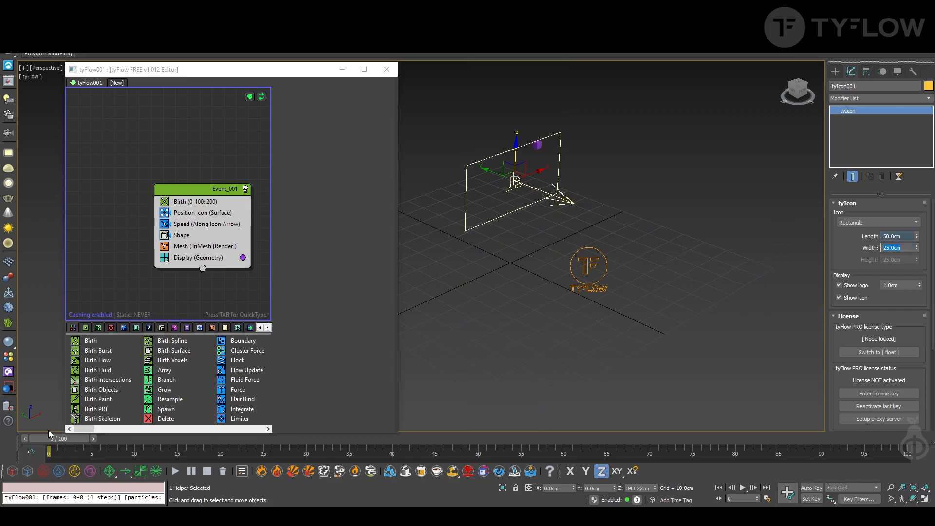
left_click_drag(46, 450, 75, 450)
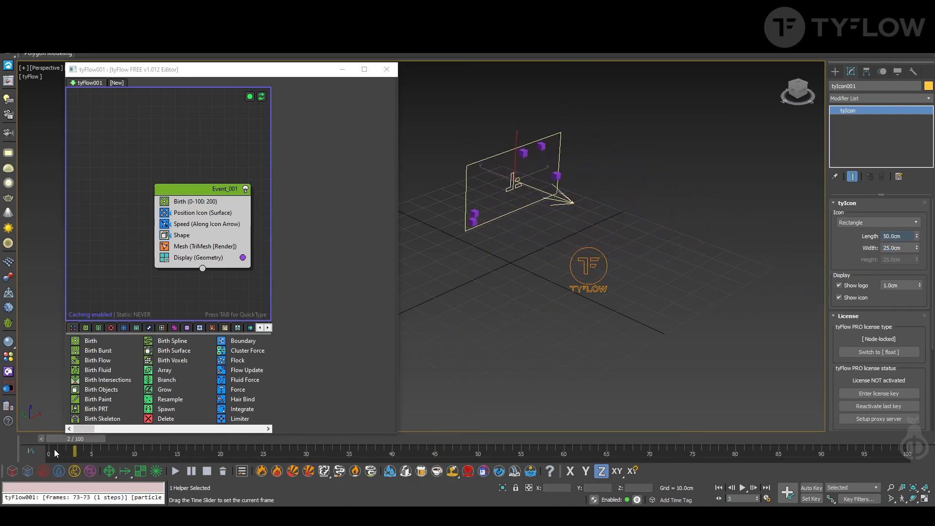
Set the Shape operator to Sphere (MidRes) at 250% scale with 50% variation.
left_click(182, 234)
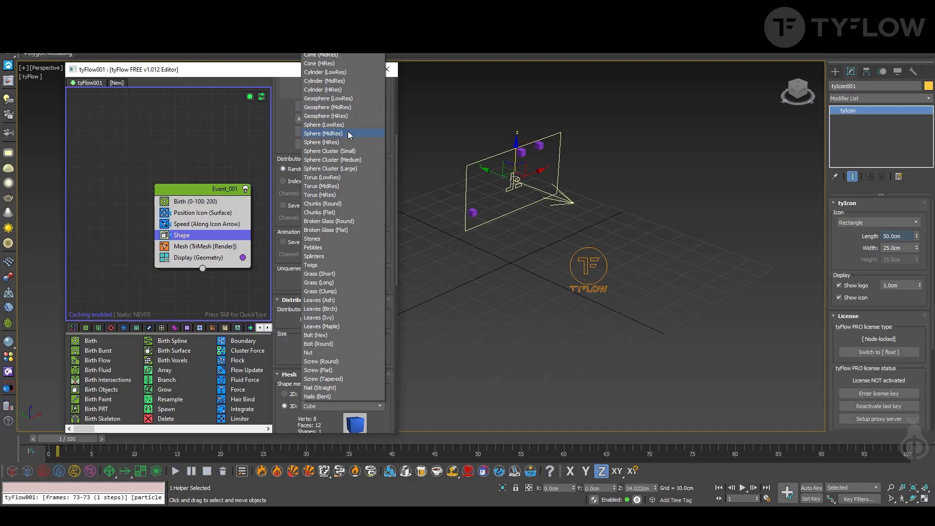
left_click(323, 133)
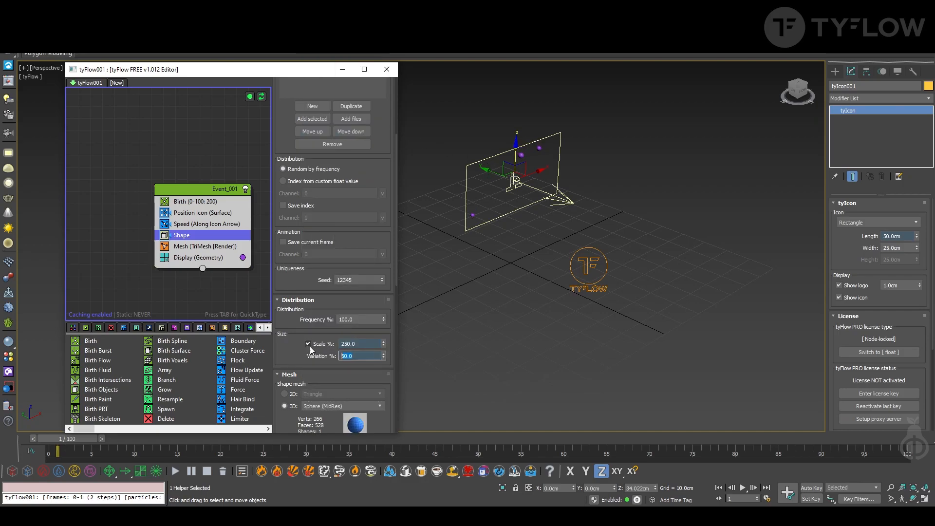
type("3")
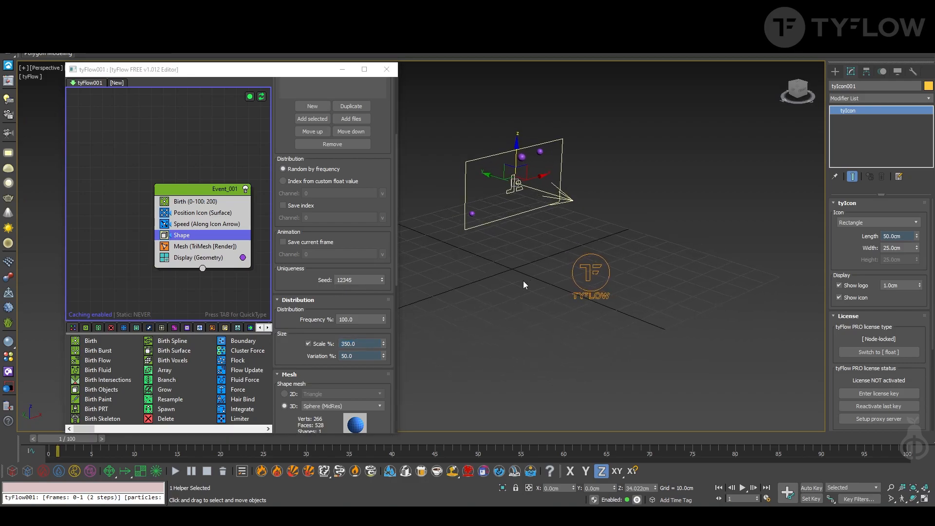
left_click_drag(60, 451, 444, 450)
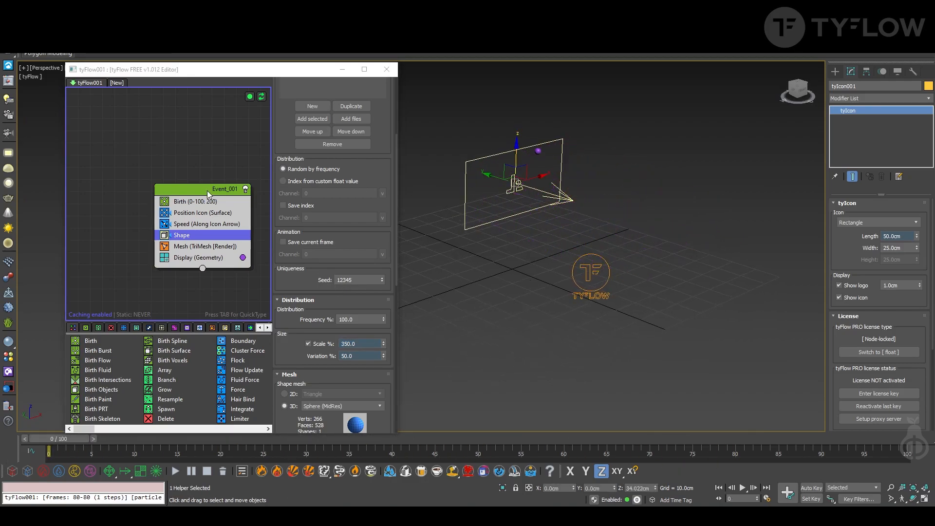
left_click(205, 224)
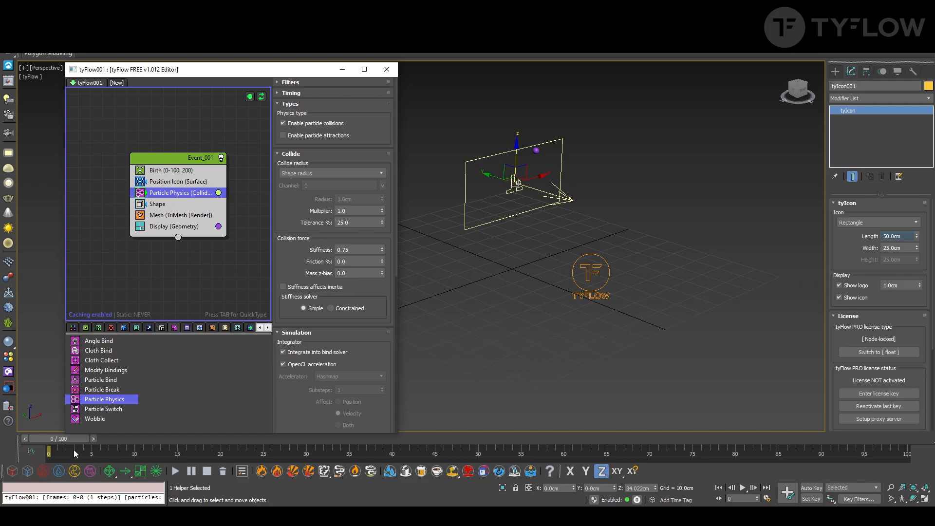
Scrub the timeline to check the spheres colliding and spreading around the emitter.
left_click_drag(49, 450, 332, 451)
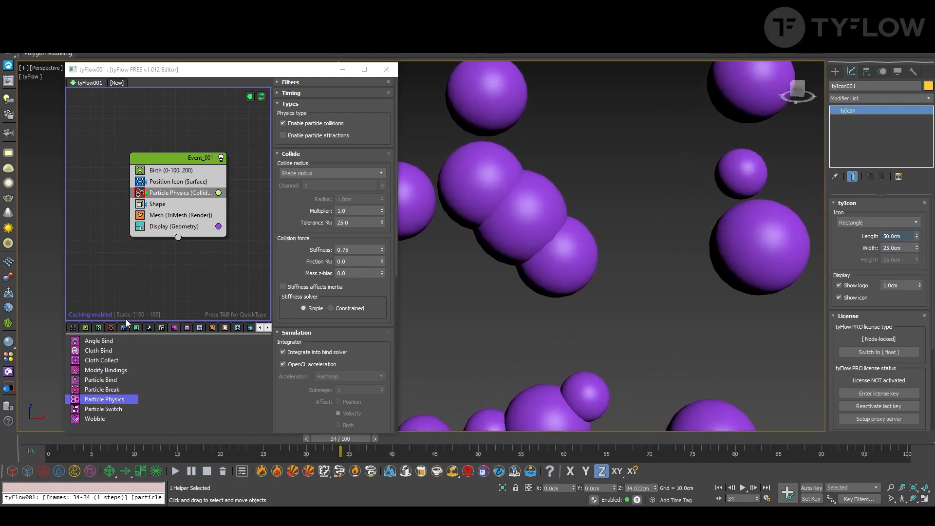
left_click_drag(348, 439, 93, 439)
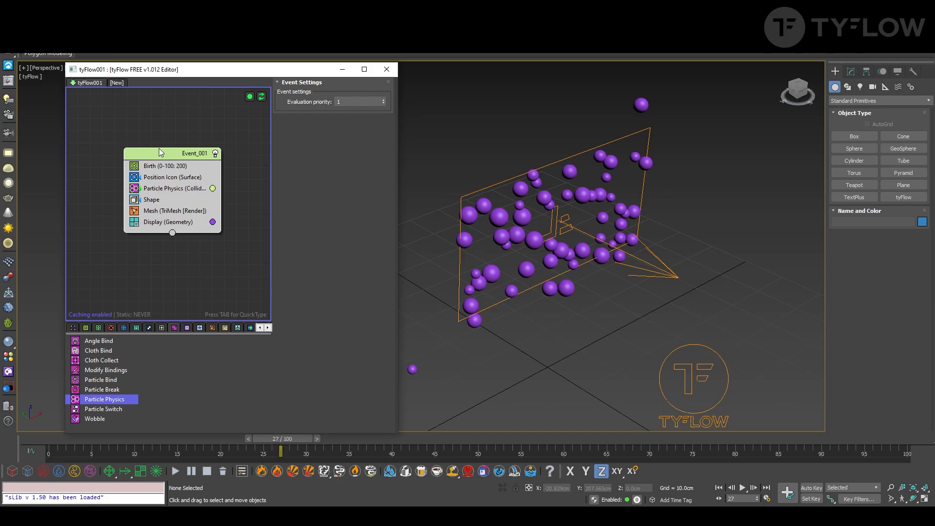
Add a Force operator to Event_001 and place a tyWind helper on the ground plane.
type("for")
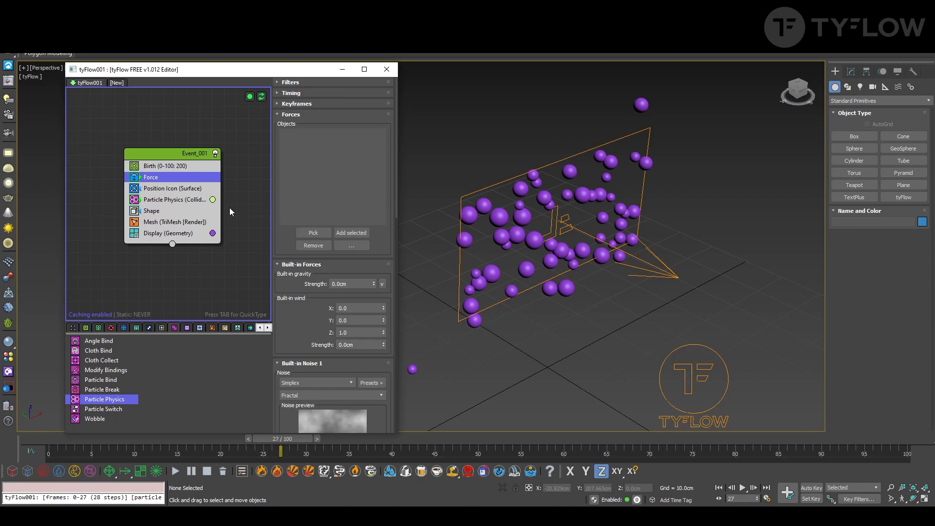
mouse_move(321, 139)
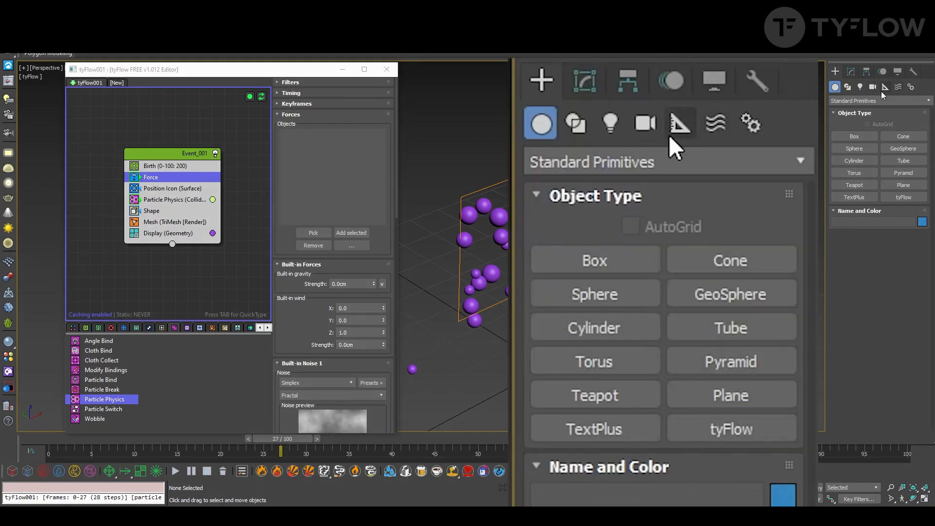
left_click(680, 124)
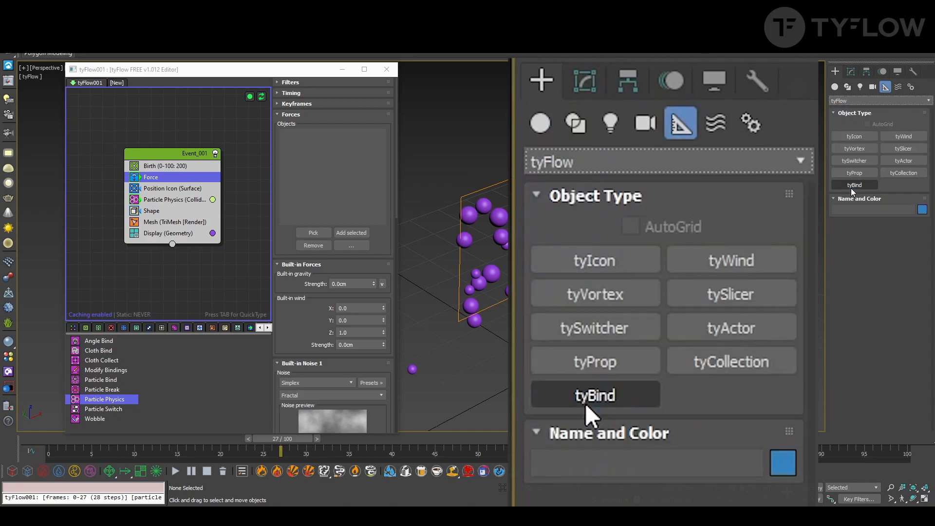
left_click(901, 136)
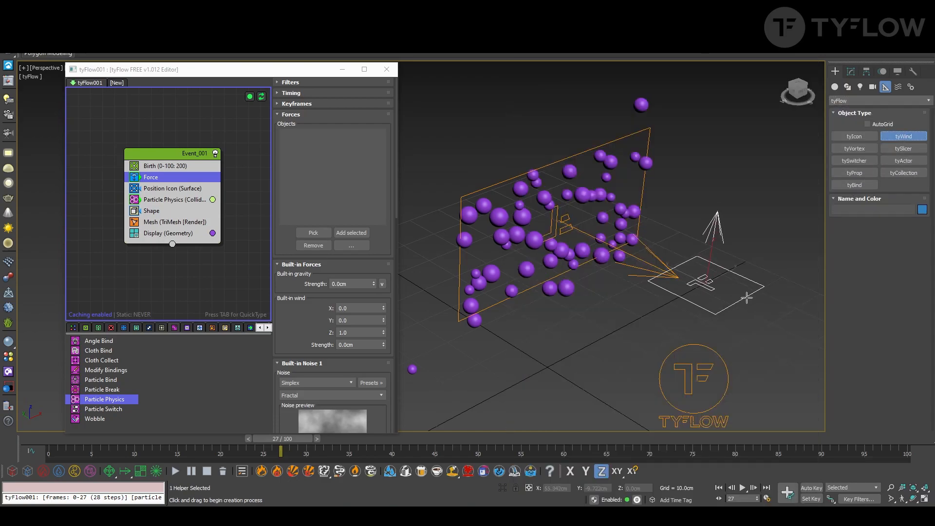
left_click(709, 282)
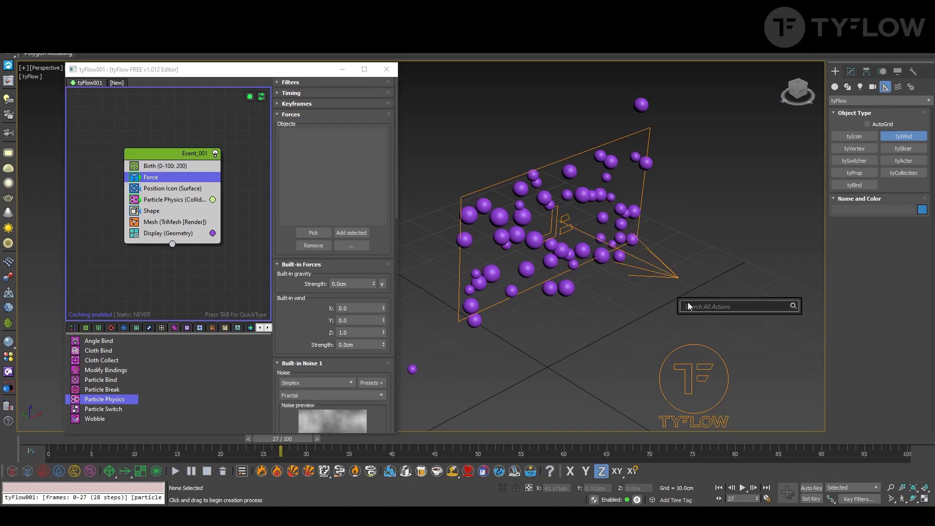
type("tyw")
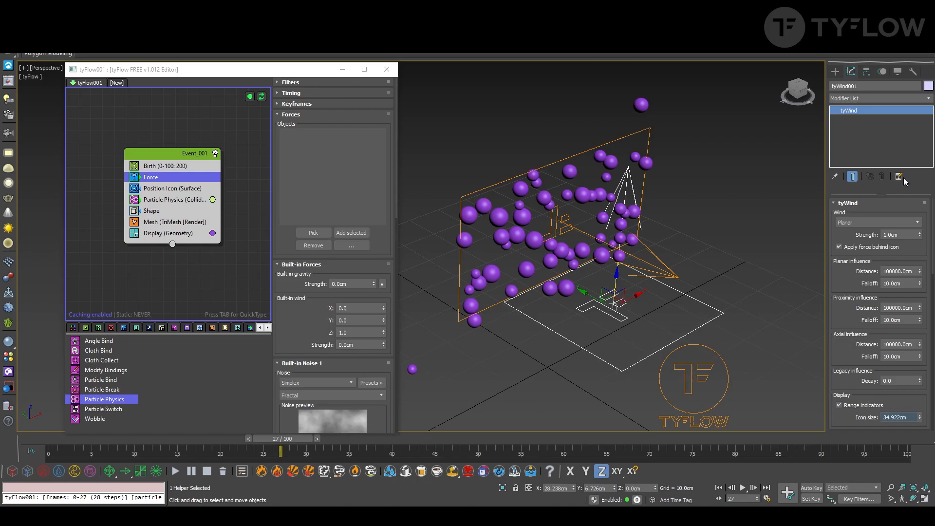
Make tyWind001 spherical, pick it into the Force operator, and preview the pushed spheres.
left_click(875, 222)
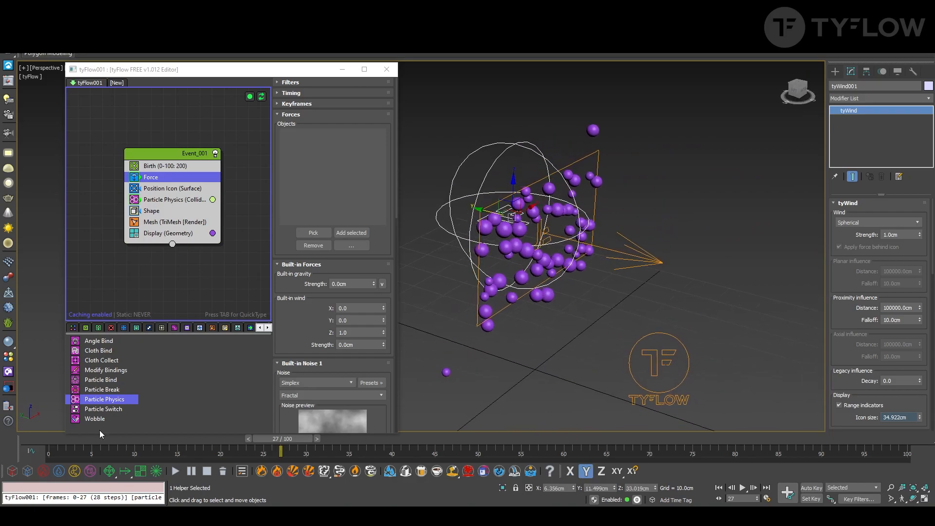
left_click_drag(281, 451, 506, 451)
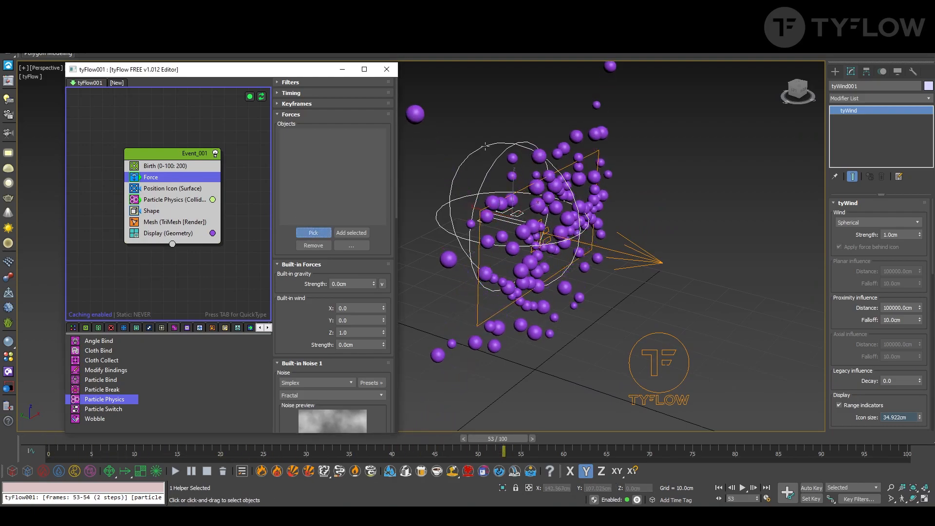
left_click_drag(503, 438, 80, 438)
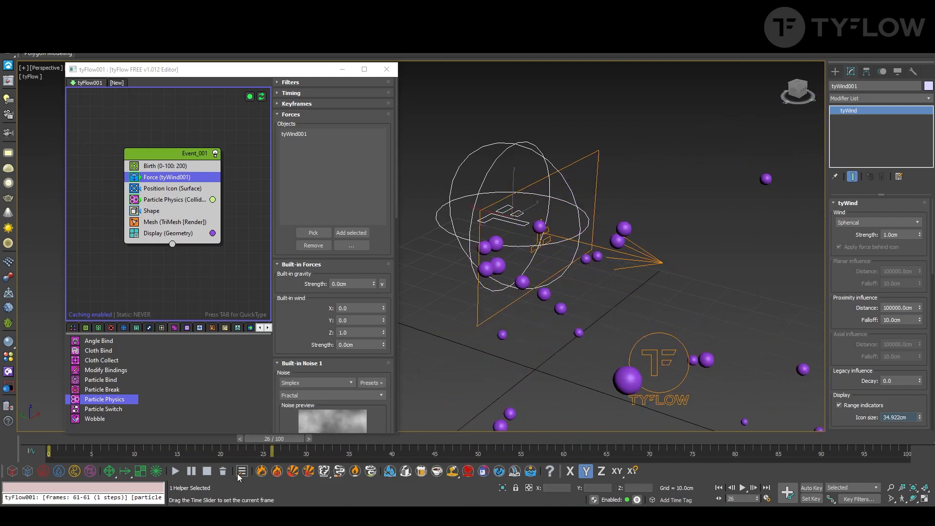
left_click_drag(283, 450, 118, 450)
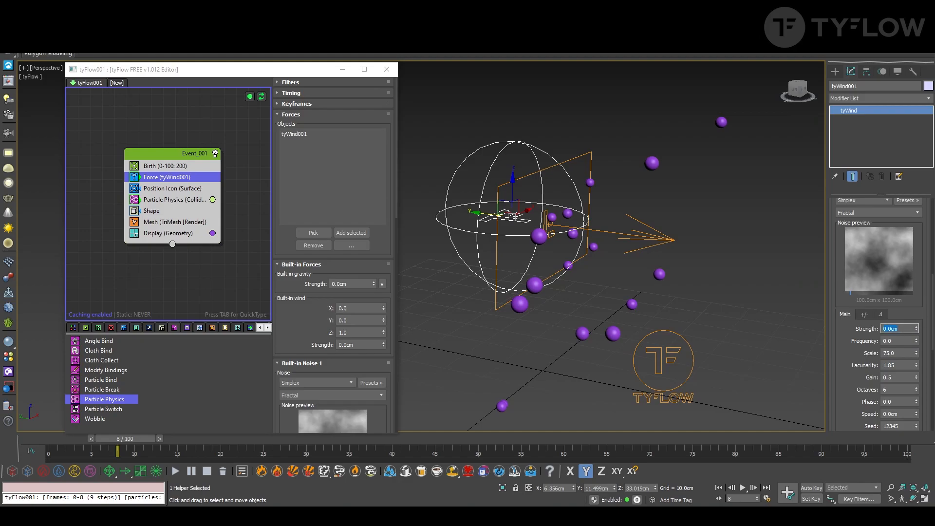
Set the wind noise to strength 0.1 cm, scale 0.5 and gain 0.1.
left_click(911, 328)
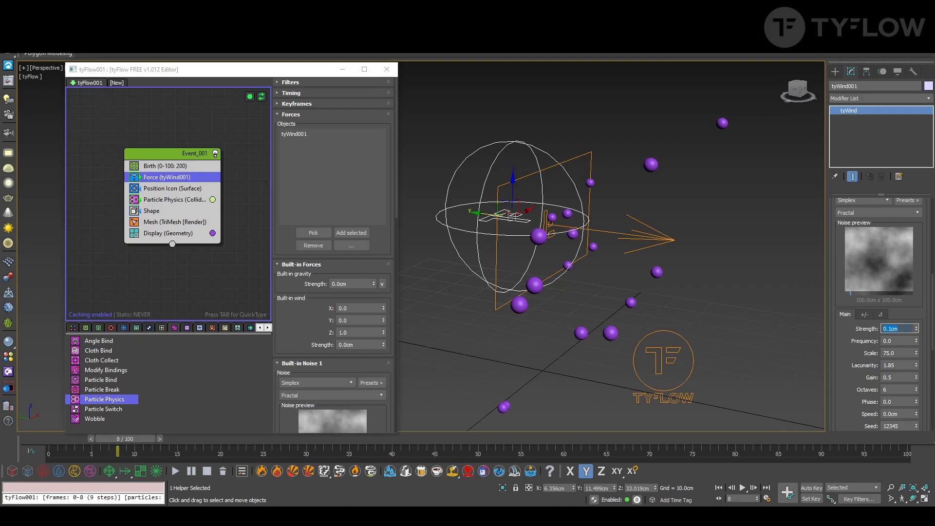
left_click(898, 352)
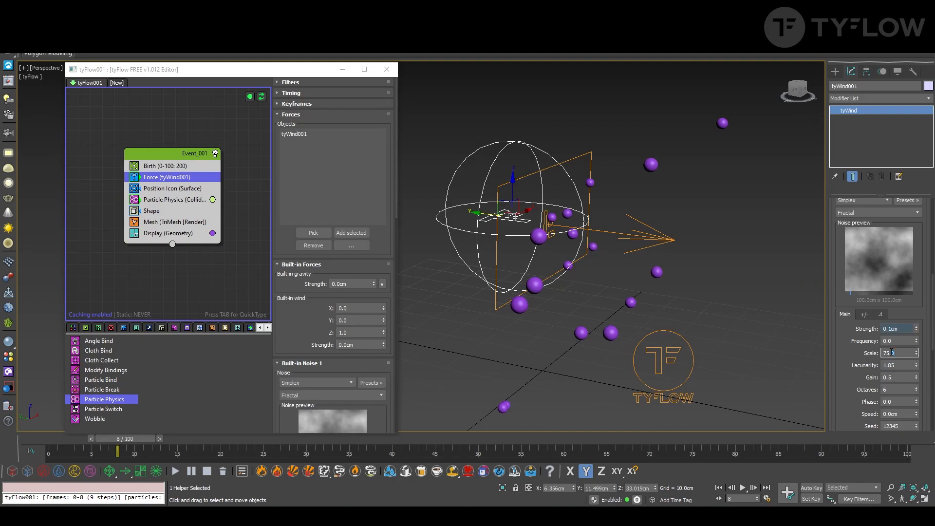
type("0.5")
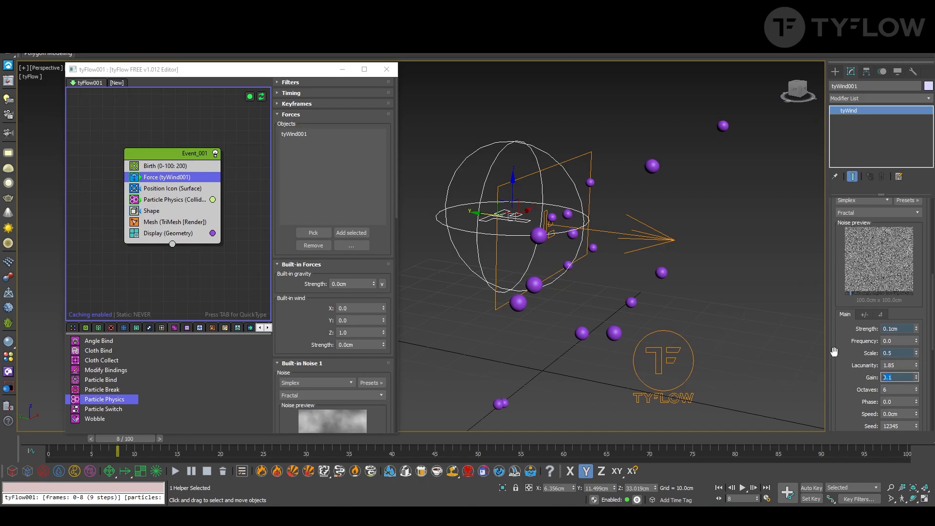
left_click_drag(118, 451, 221, 451)
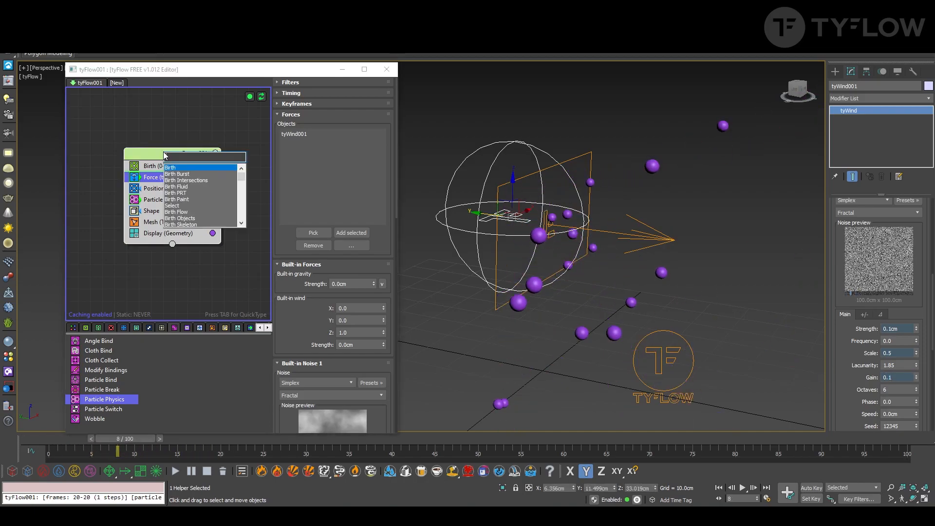
Add a Spline Paths operator writing trails to a new tySplines object and watch them grow.
type("spl")
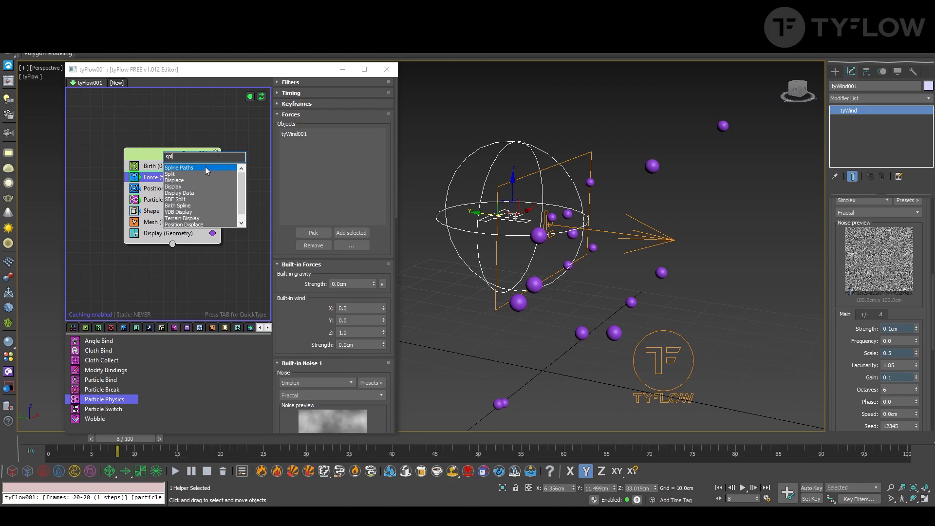
left_click(179, 166)
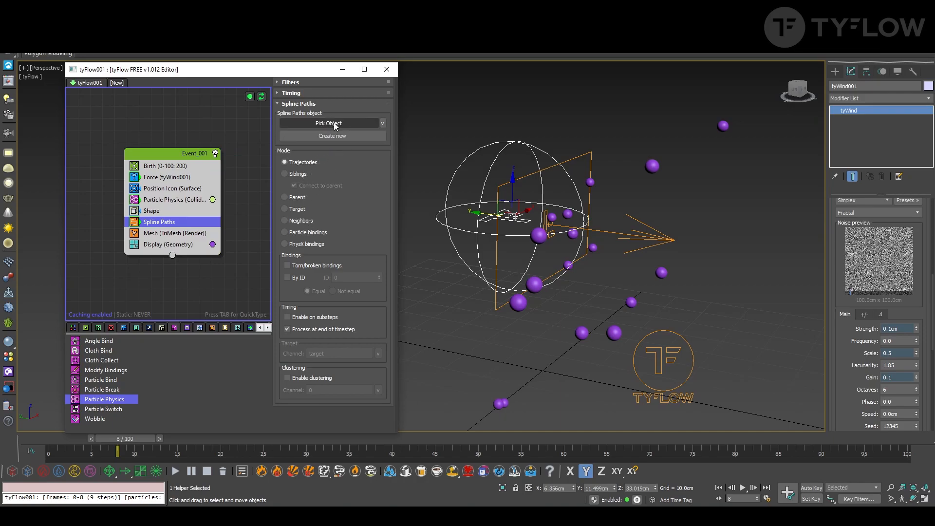
left_click(328, 124)
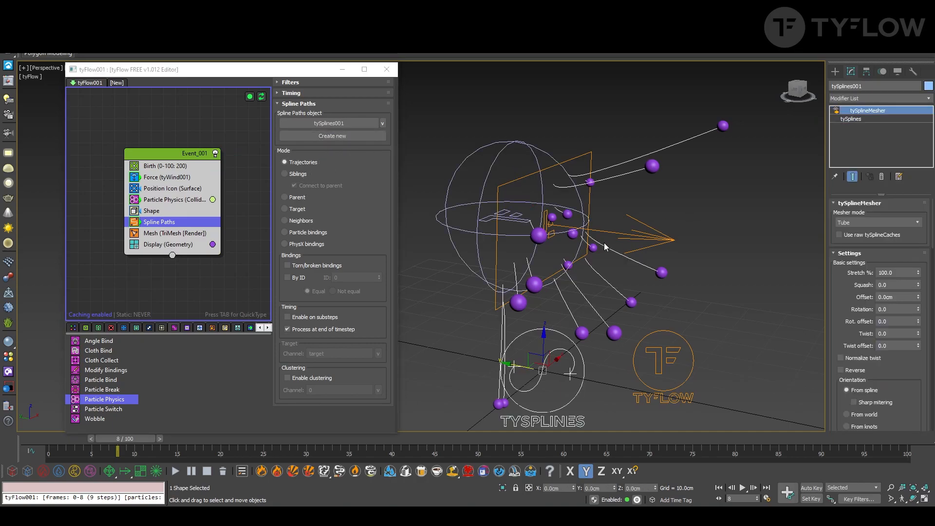
left_click_drag(118, 451, 107, 451)
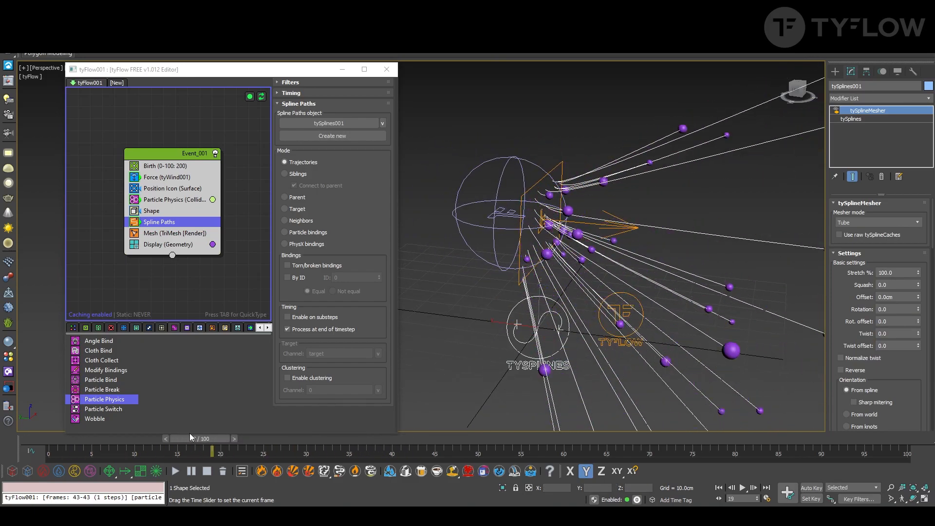
left_click_drag(209, 450, 156, 450)
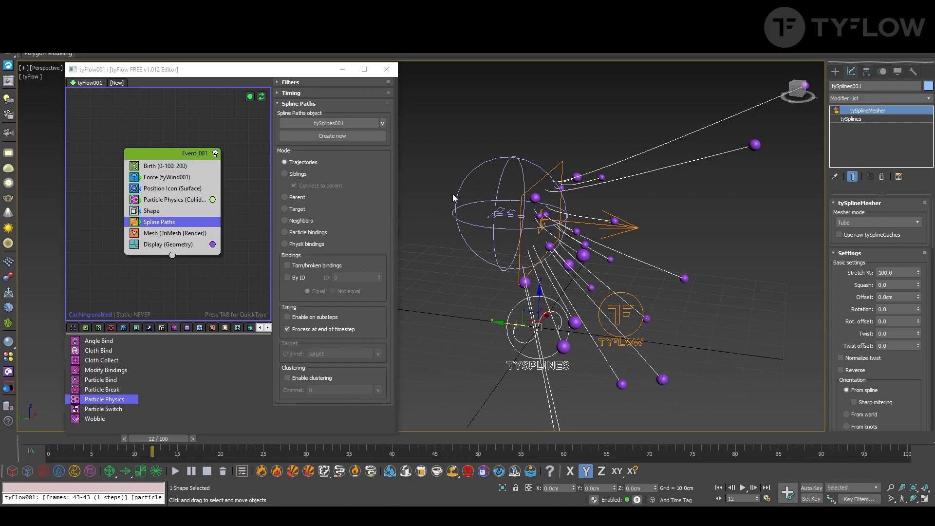
mouse_move(499, 176)
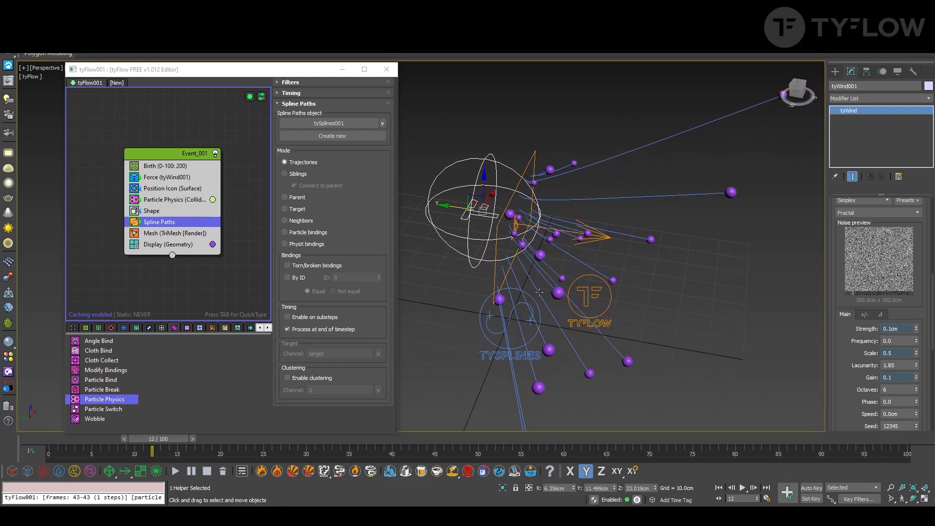
Raise tyWind001's noise strength to 1.25 cm and scrub frames to check the sweeping trails.
left_click(166, 177)
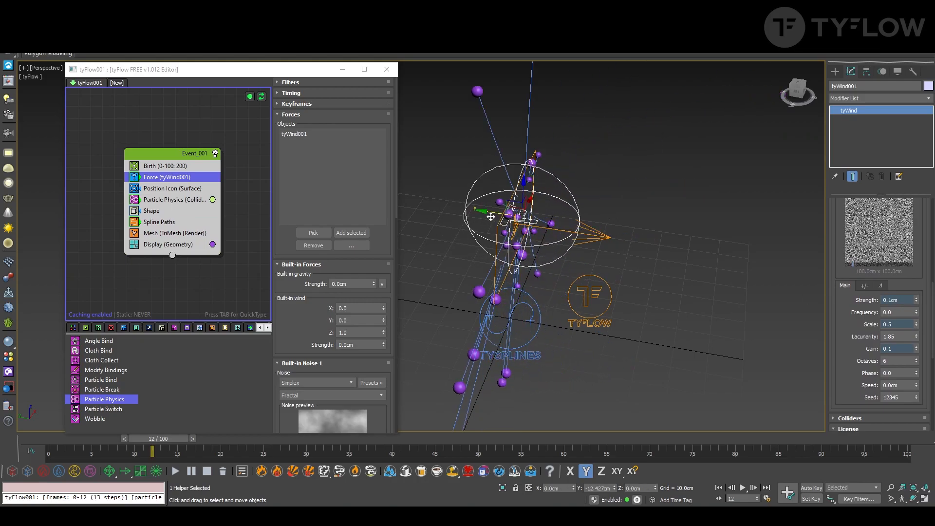
left_click_drag(490, 215, 429, 207)
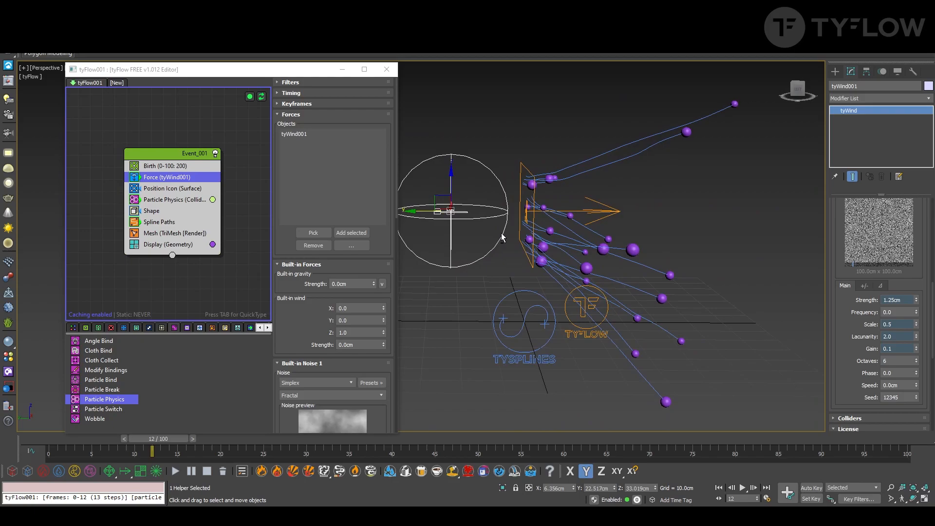
left_click_drag(152, 453, 87, 453)
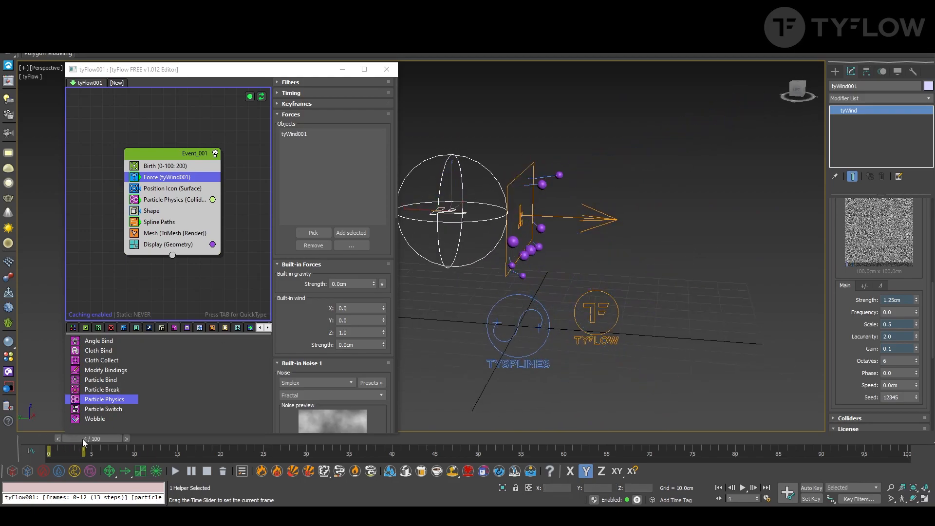
left_click_drag(84, 438, 152, 439)
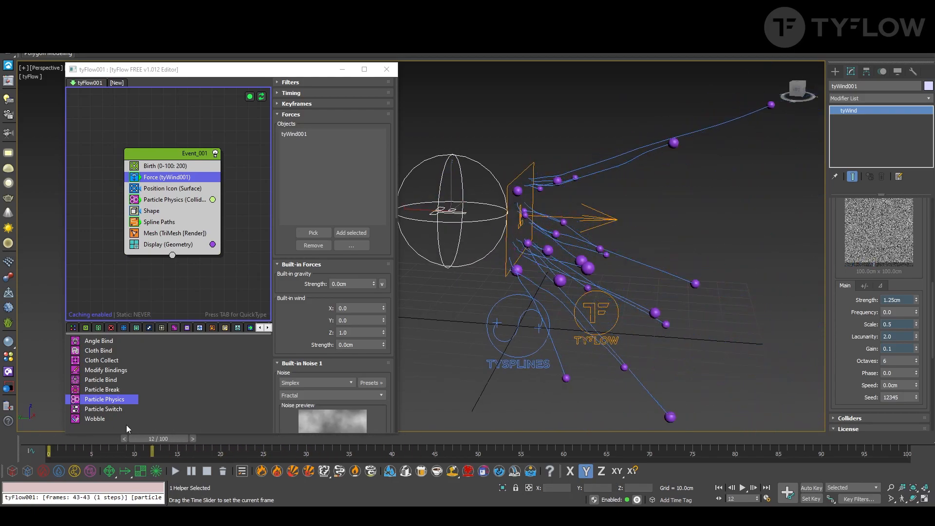
left_click_drag(159, 438, 78, 438)
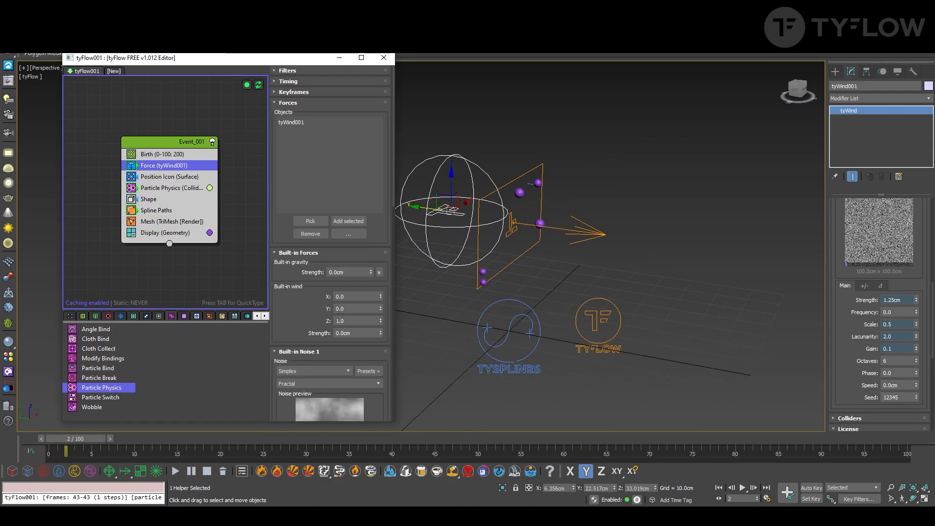
mouse_move(160, 140)
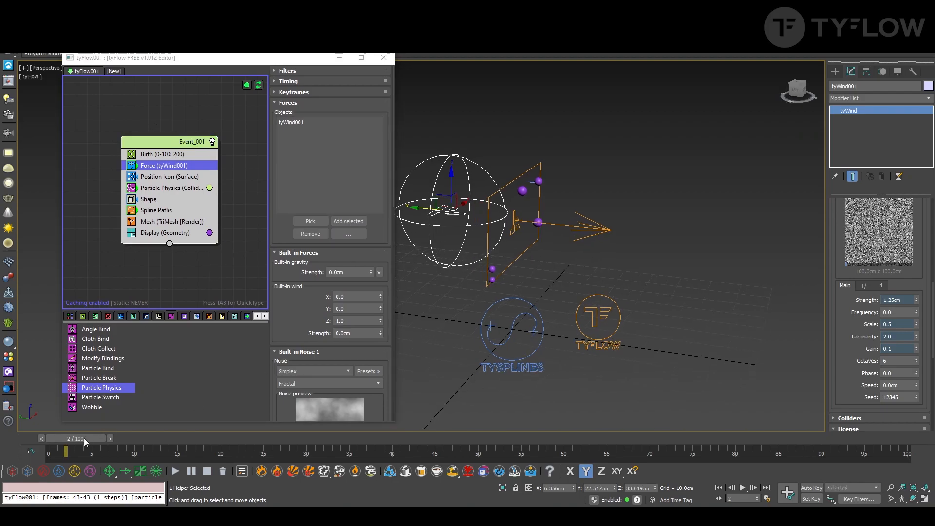
left_click_drag(84, 439, 152, 452)
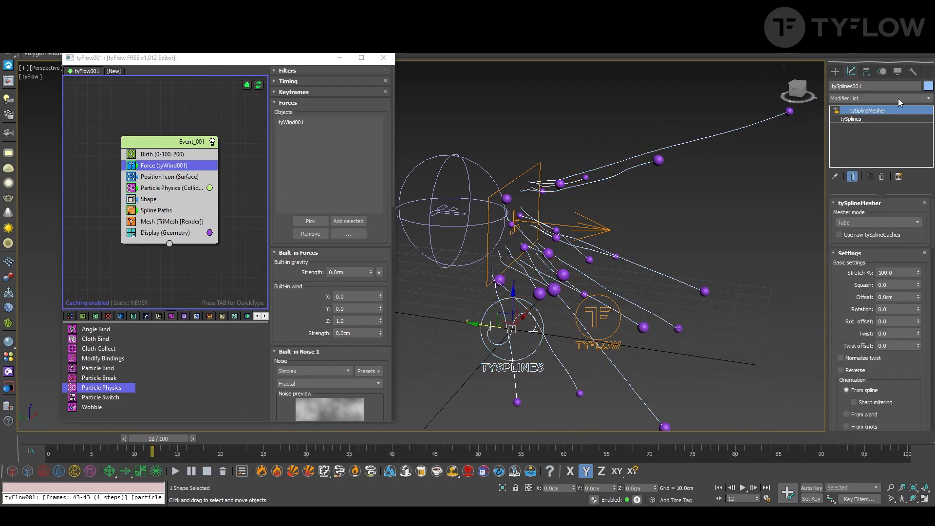
Enable the tySplineMesher tubes and cap trajectory spline Max length at 53.25 cm.
left_click(834, 110)
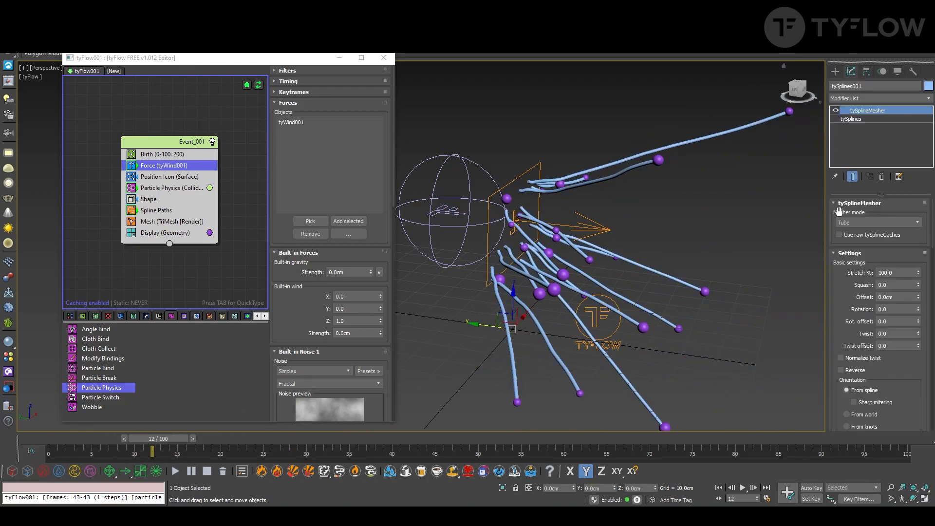
left_click(850, 119)
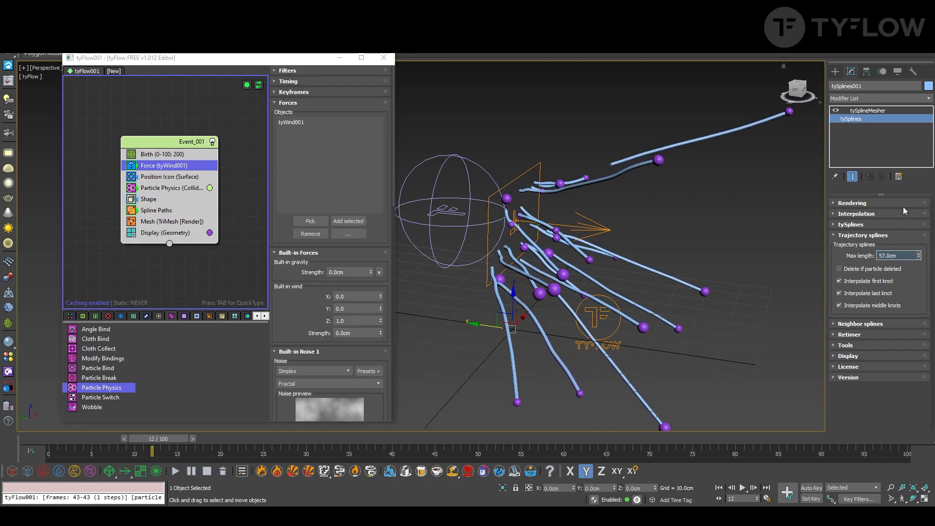
left_click_drag(896, 255, 897, 265)
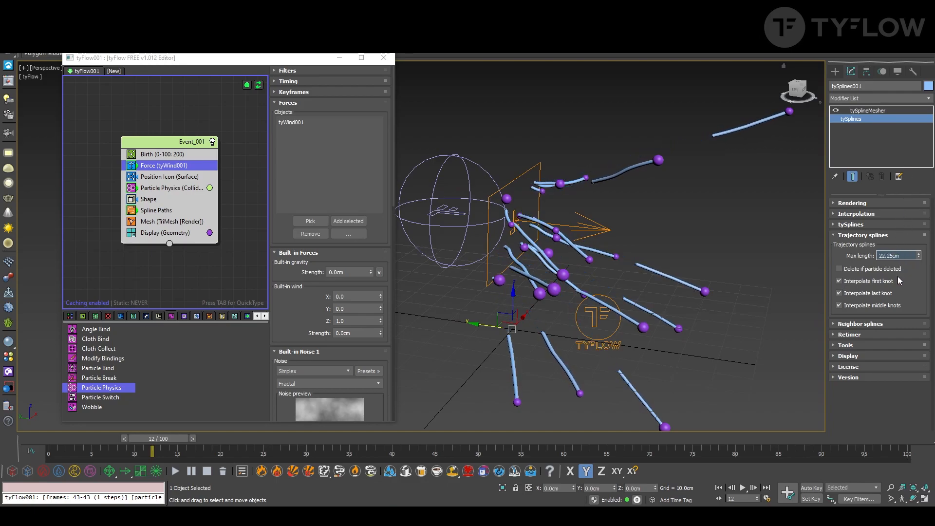
left_click(916, 255)
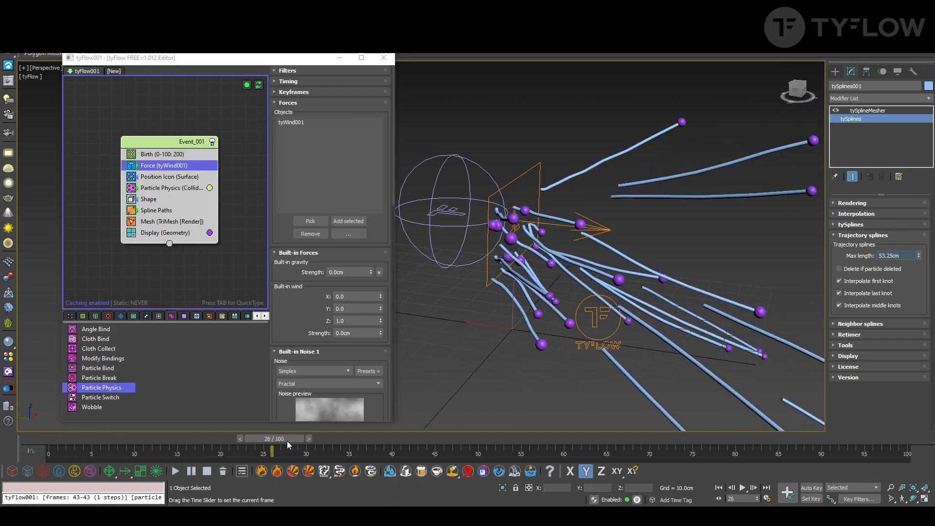
left_click_drag(271, 450, 197, 451)
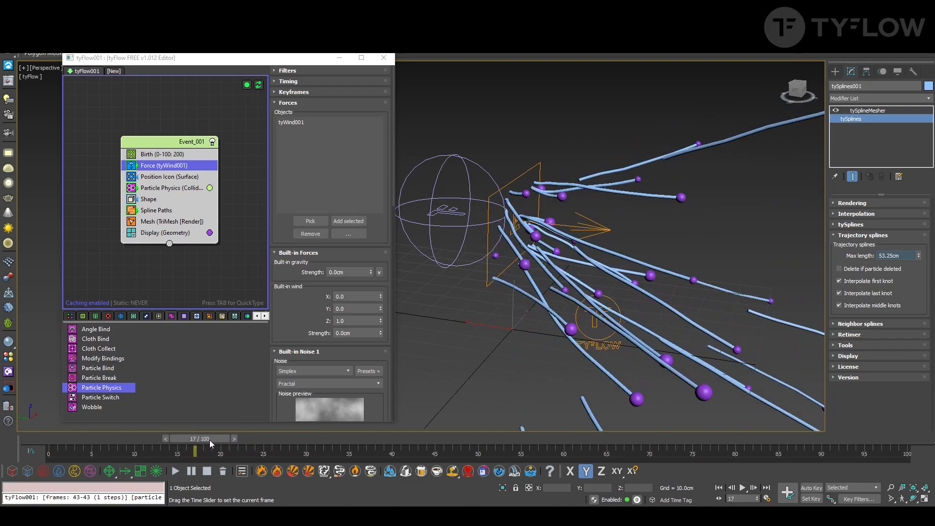
left_click_drag(195, 448, 280, 448)
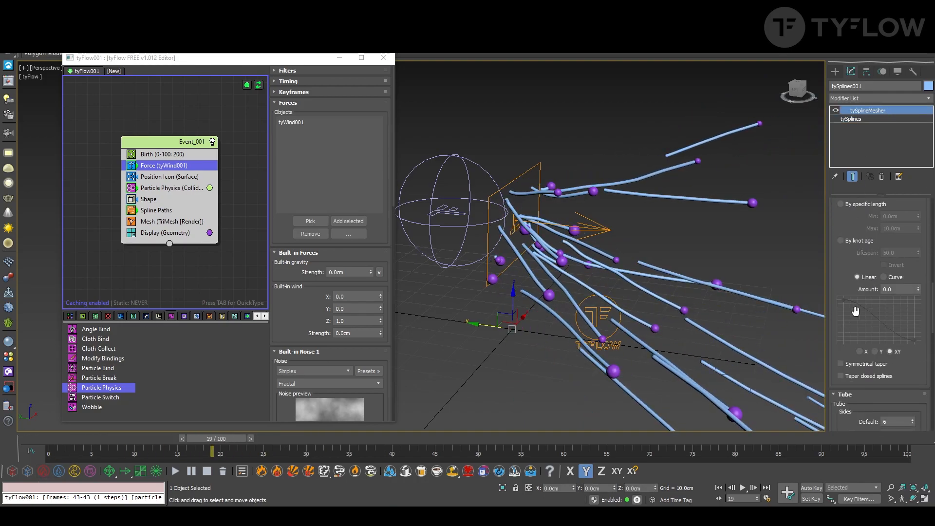
Set taper by knot age to a Curve profile, bend it into a rising slope, and rewind the timeline.
left_click(886, 276)
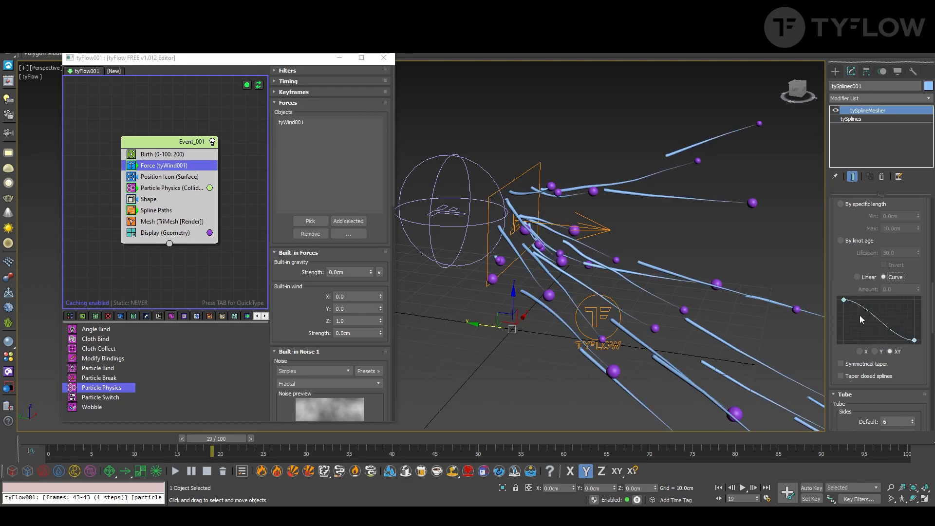
right_click(877, 320)
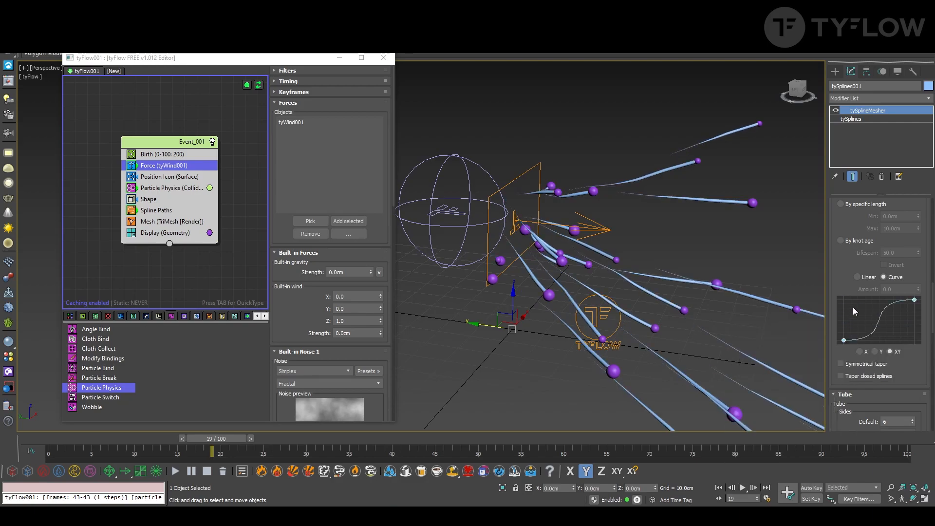
left_click_drag(841, 340, 841, 303)
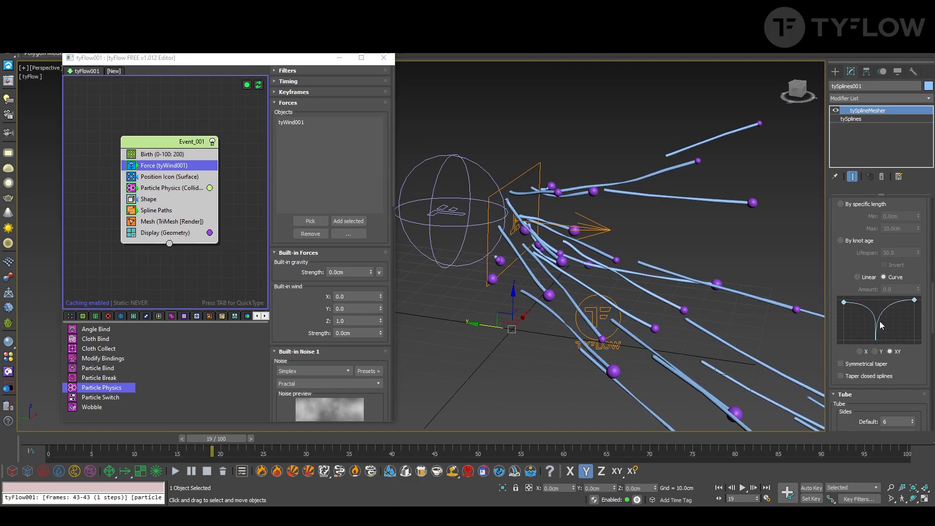
left_click_drag(211, 447, 262, 447)
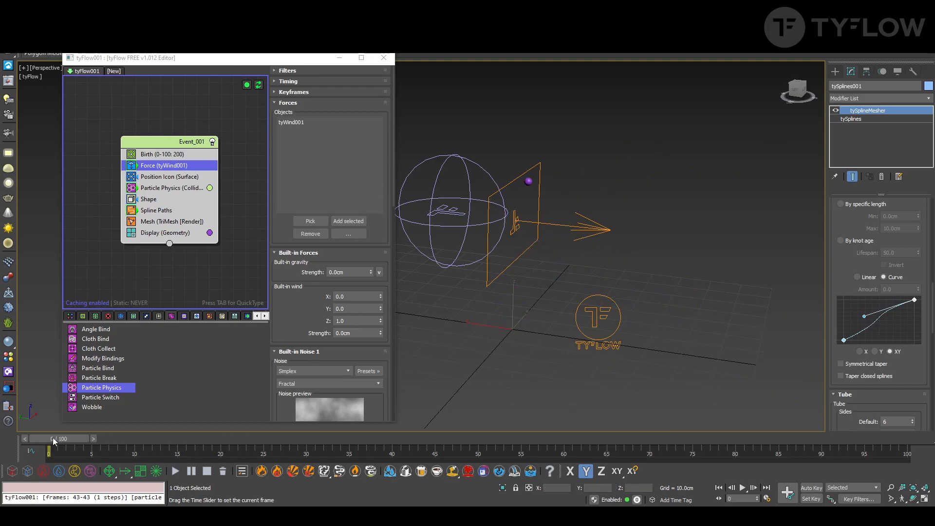
left_click_drag(50, 439, 272, 439)
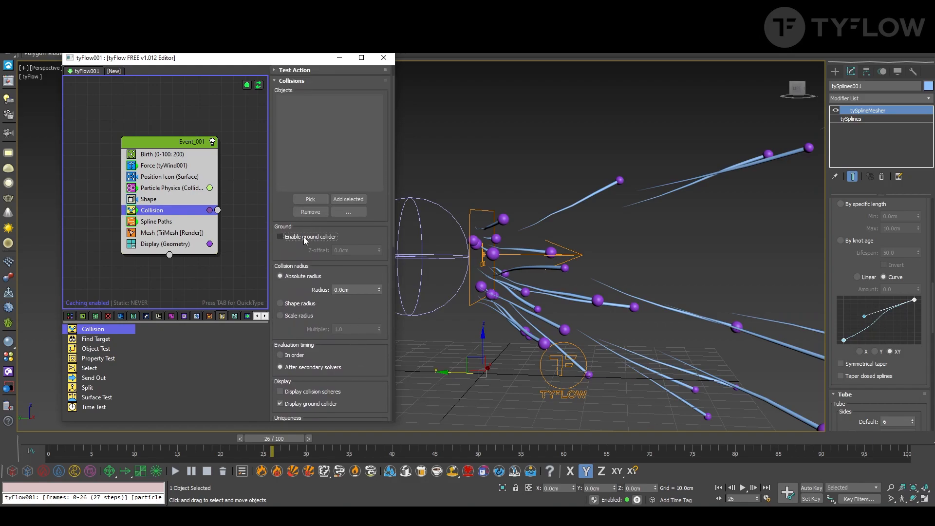
Enable the ground collider in the Collision operator and orbit to check trails sweeping the floor.
left_click(280, 237)
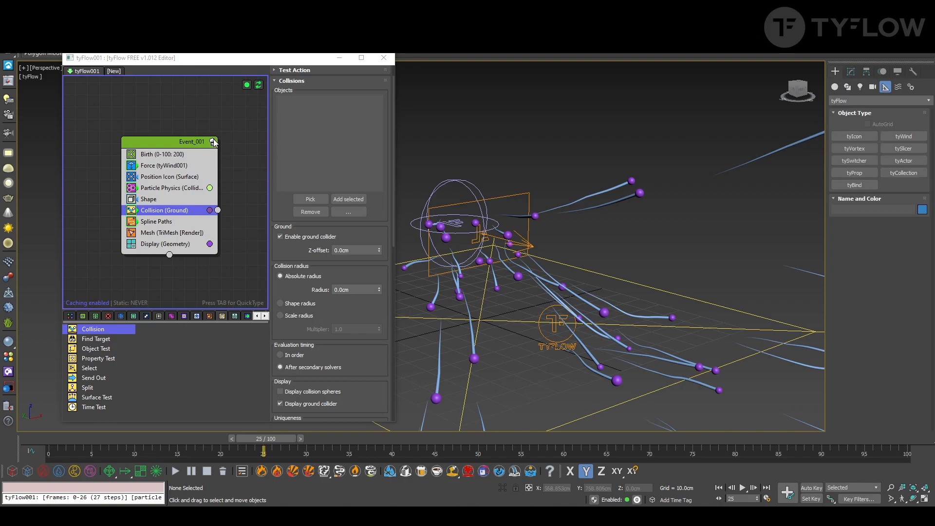
left_click_drag(264, 448, 238, 448)
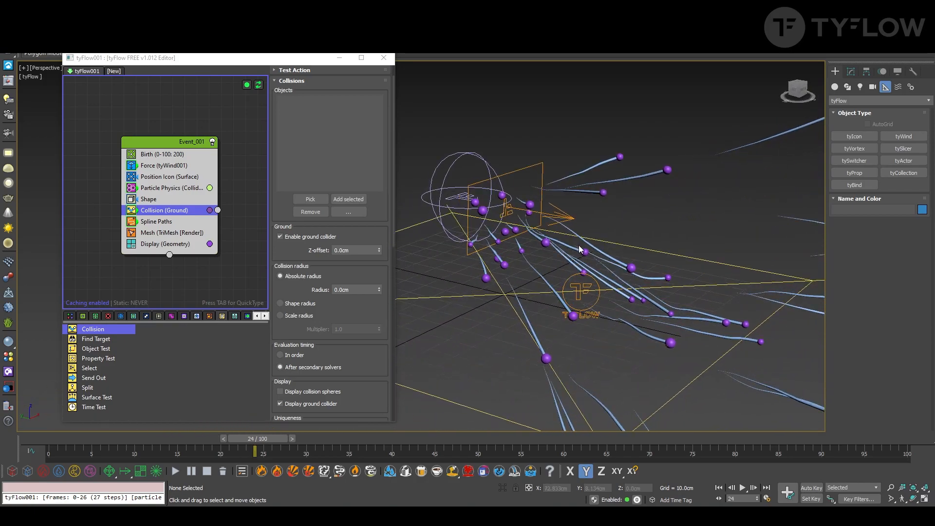
left_click_drag(578, 249, 537, 213)
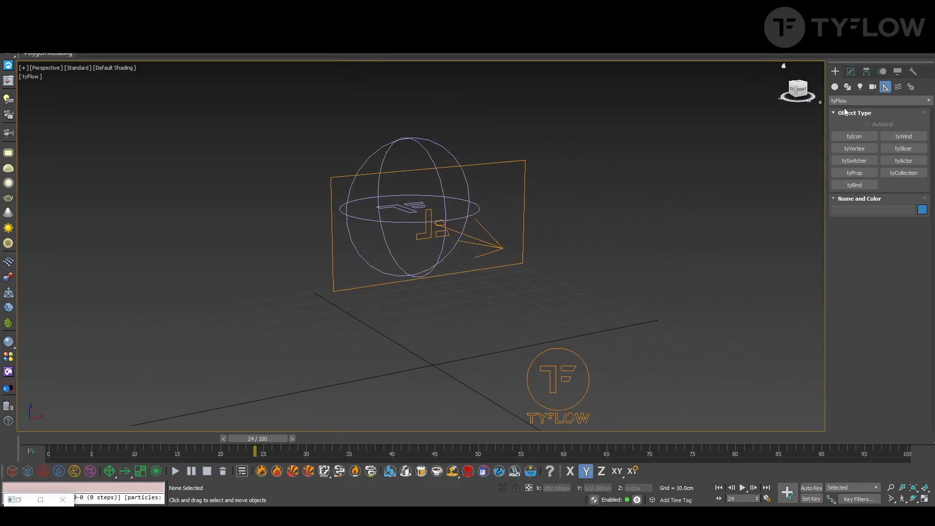
Draw a new Box001 in the front view and add an Edit Poly modifier to open one end.
left_click(834, 87)
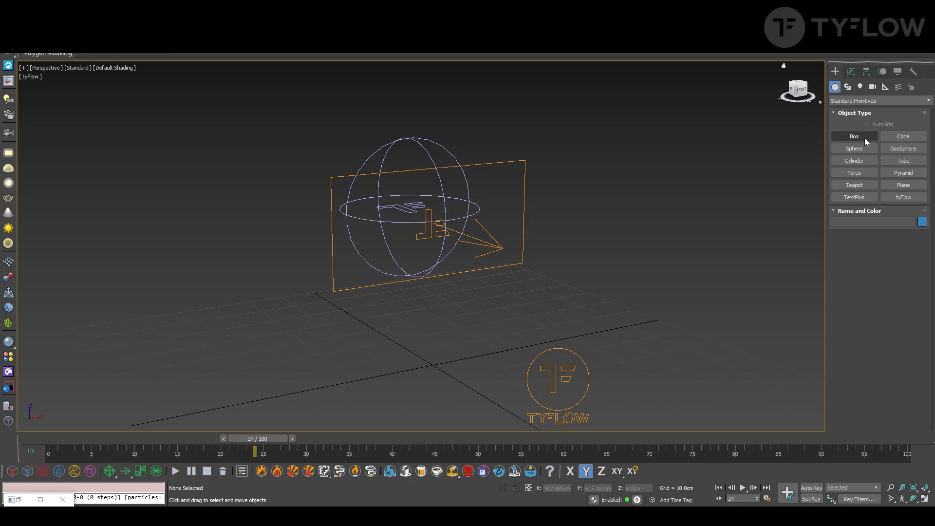
left_click(852, 136)
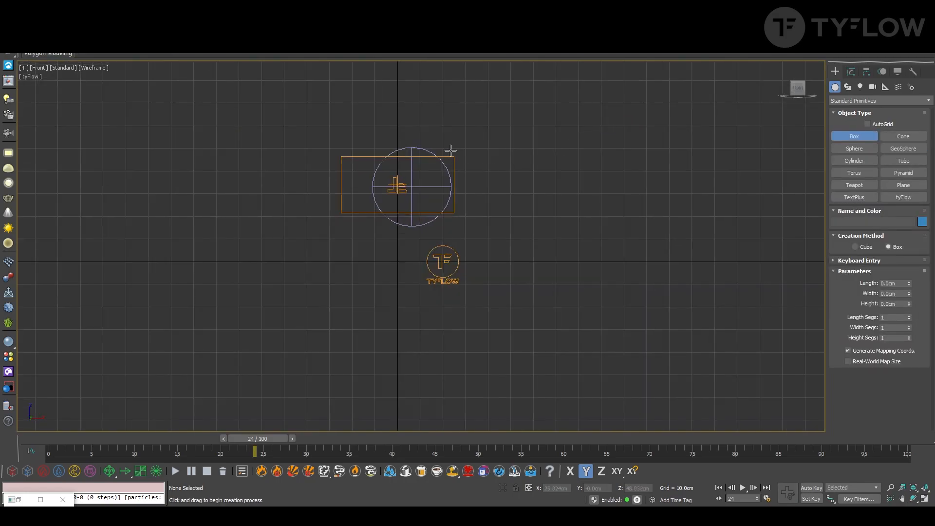
left_click_drag(450, 150, 497, 239)
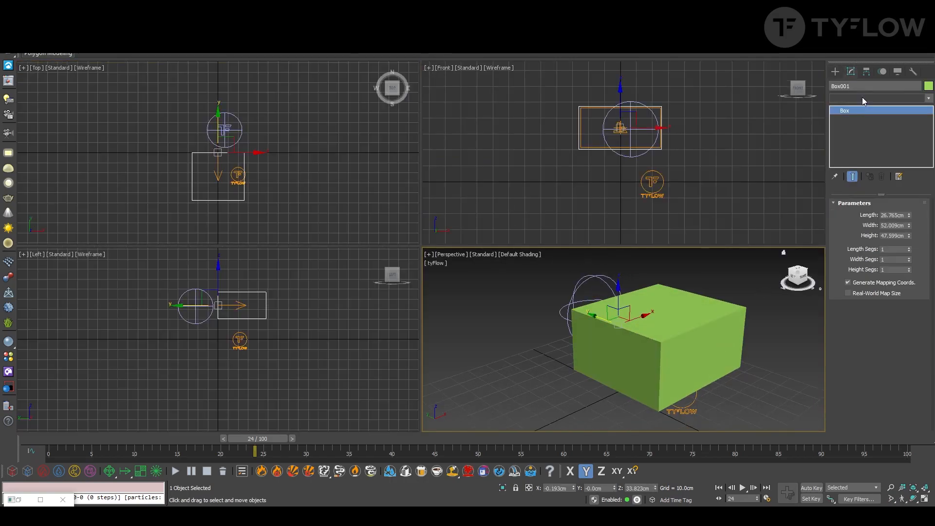
left_click(876, 98)
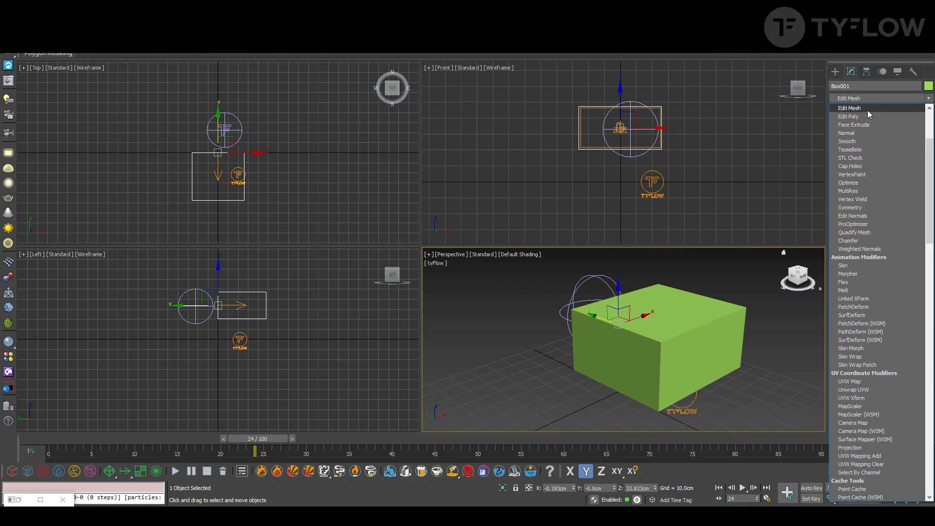
left_click(848, 116)
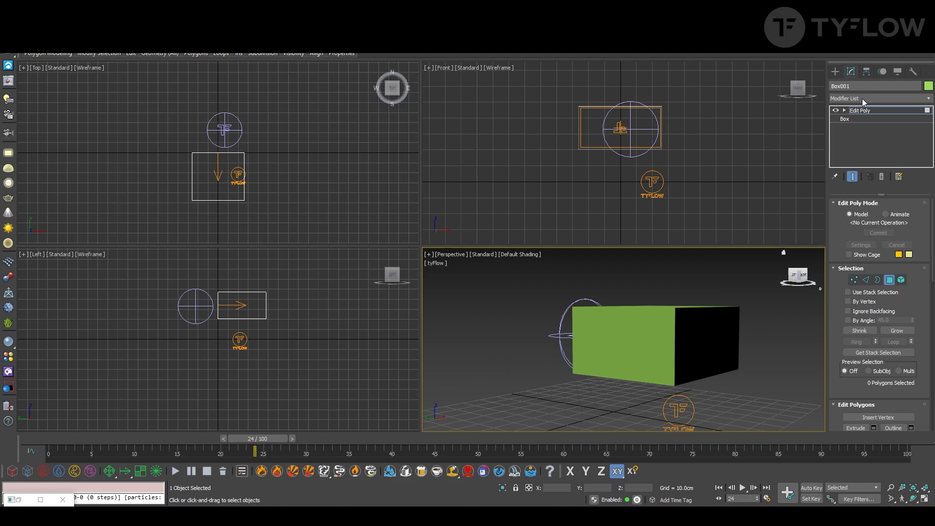
Add a Shell modifier so the open box gets thin walls, and orbit to look inside.
left_click(876, 98)
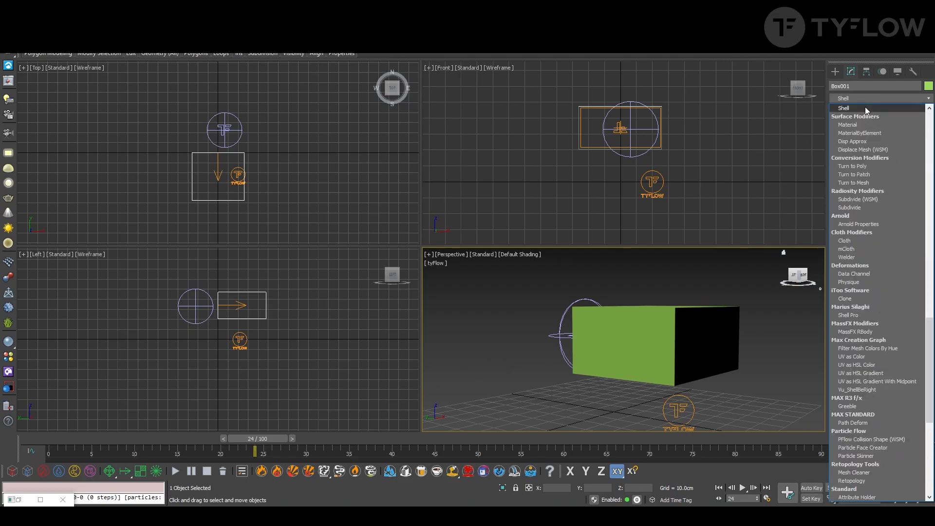
left_click(842, 107)
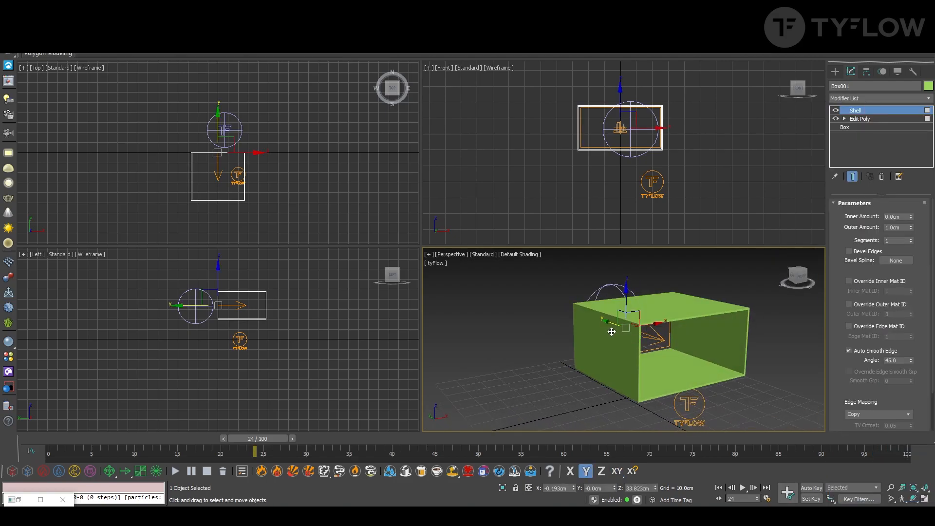
left_click_drag(612, 331, 568, 330)
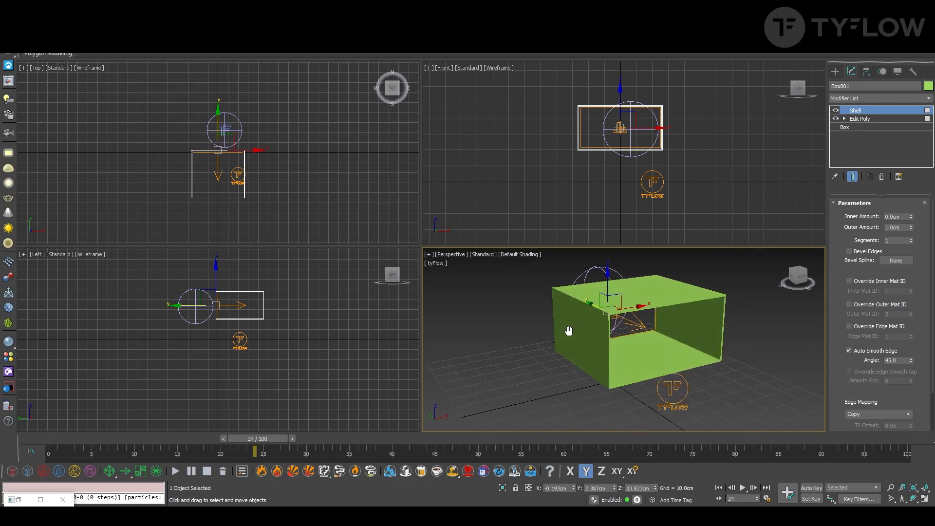
left_click_drag(256, 453, 72, 452)
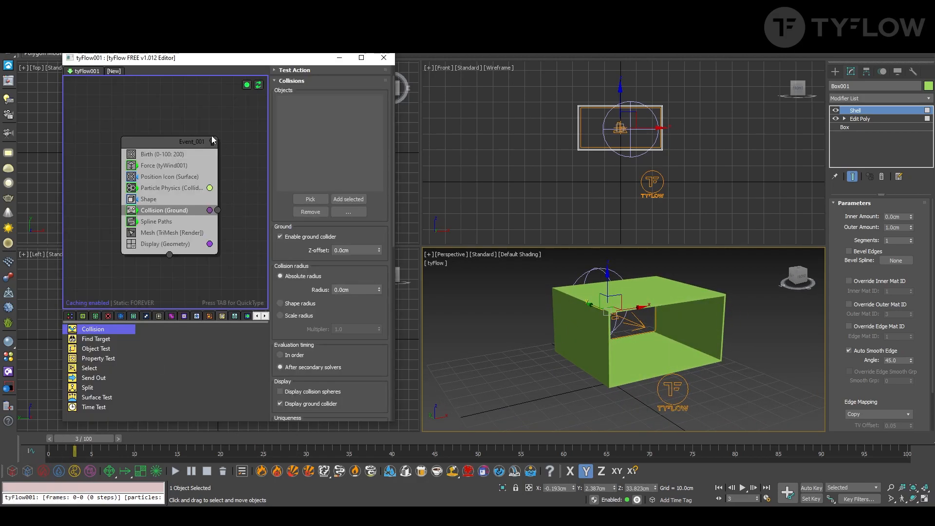
Preview the simulation and pick Box001 as a collider in the Collision operator.
left_click_drag(75, 455, 76, 454)
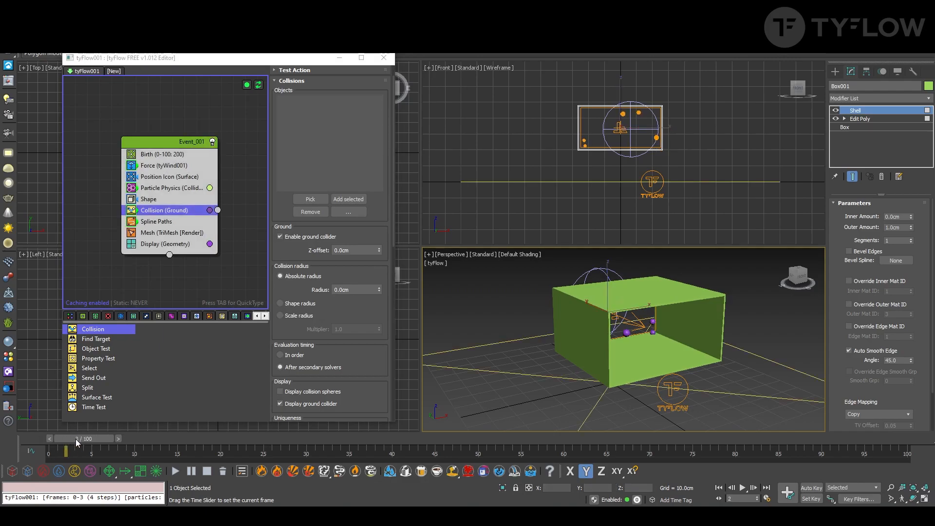
left_click_drag(76, 438, 238, 438)
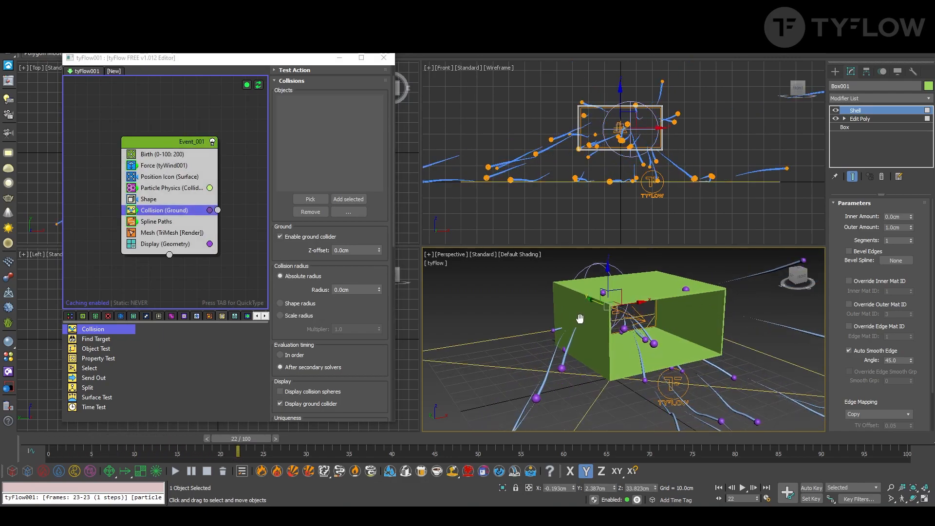
left_click(310, 198)
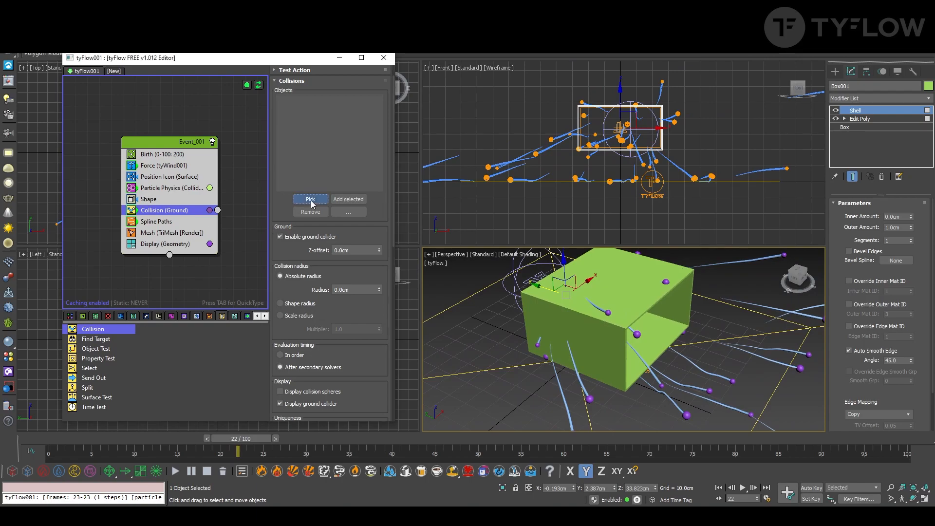
left_click(310, 199)
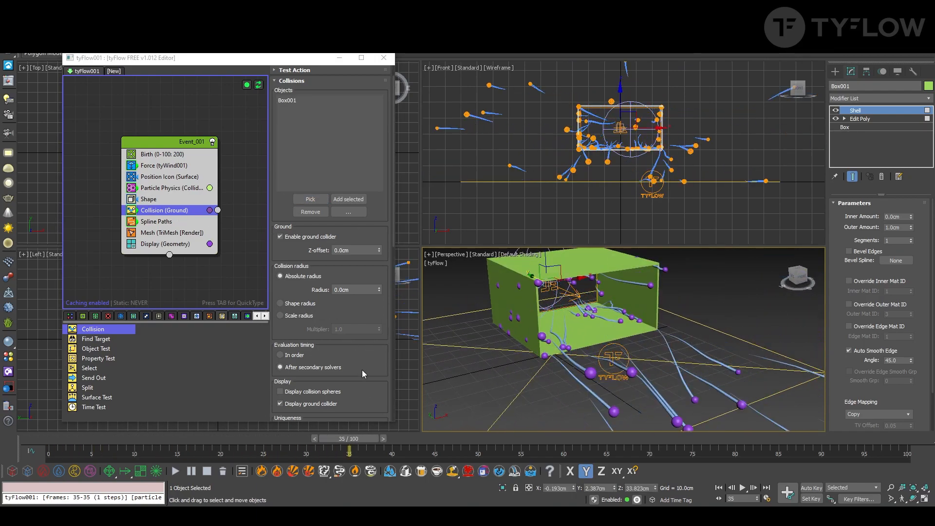
Set Bounce % to 100 with Friction % 0 and replay the simulation so particles ricochet inside.
scroll("down", 3)
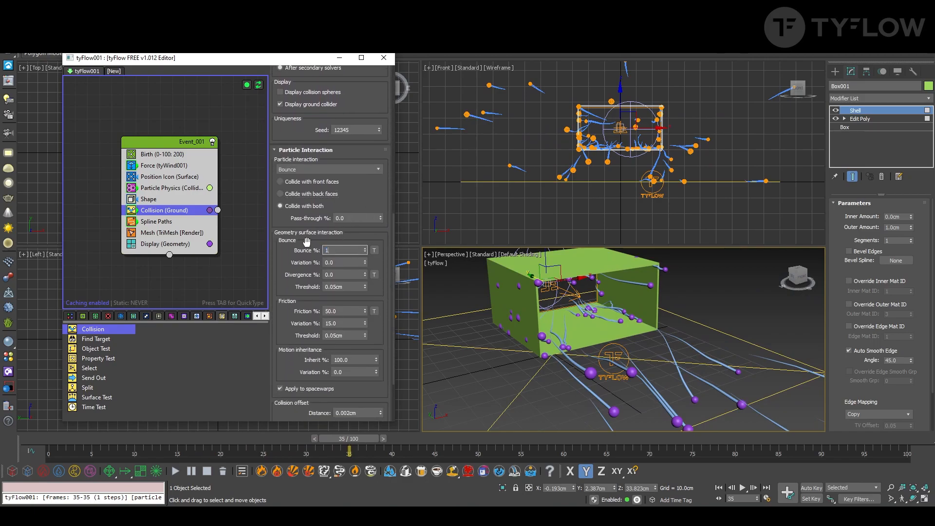
type("100.0")
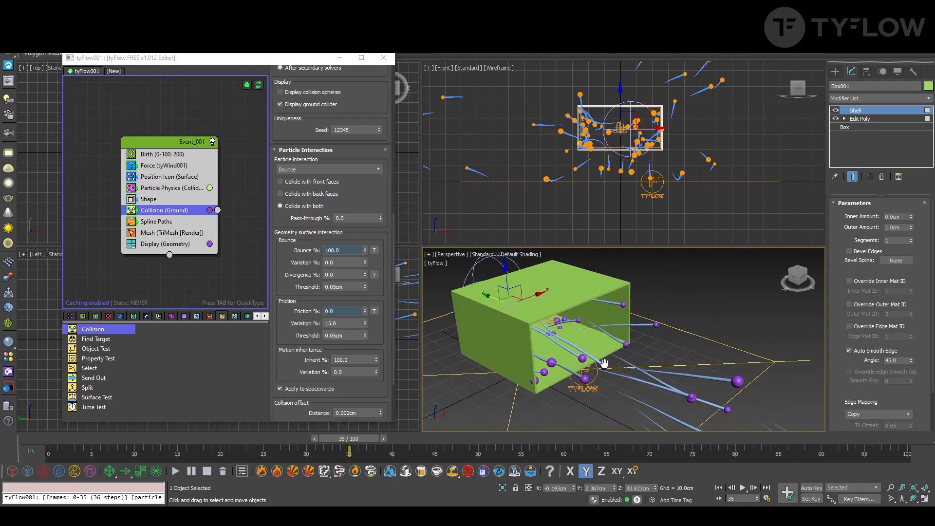
left_click_drag(358, 438, 206, 439)
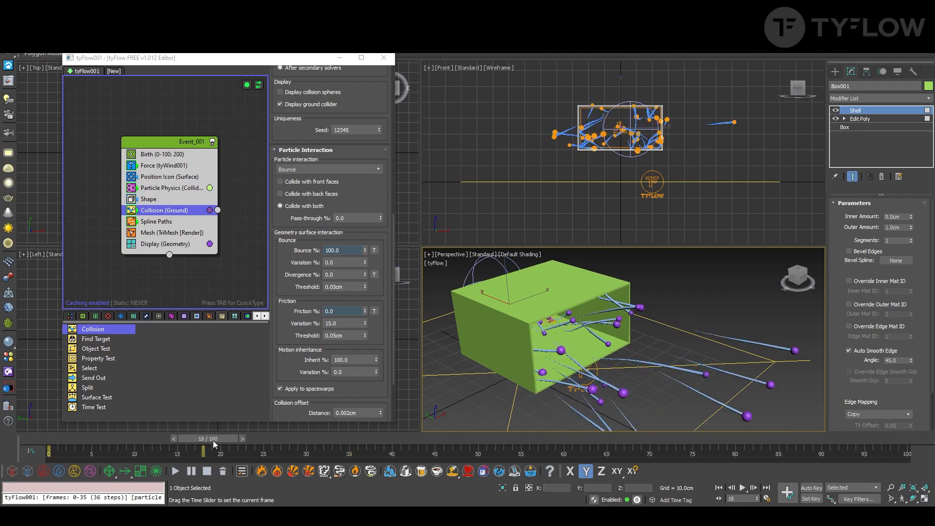
left_click_drag(202, 450, 331, 451)
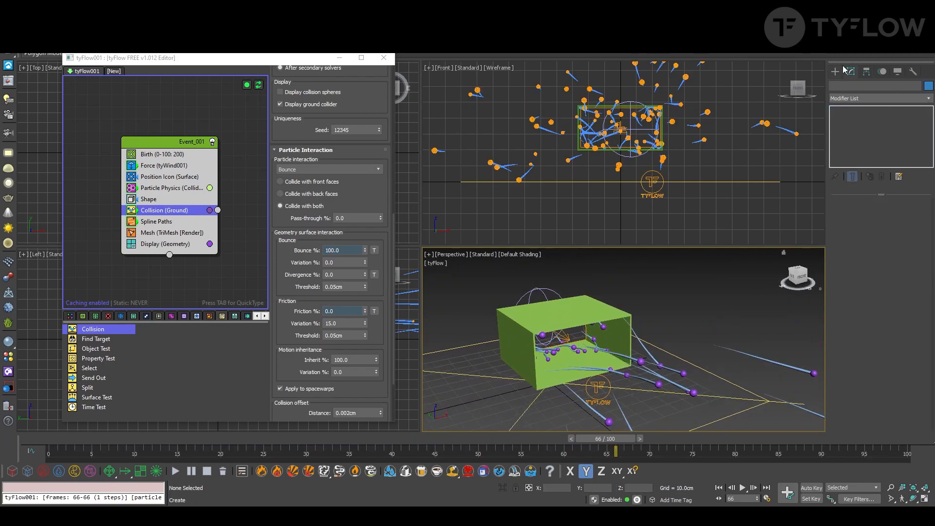
Create a large flat red floor box under the scene from the Front view.
left_click(834, 71)
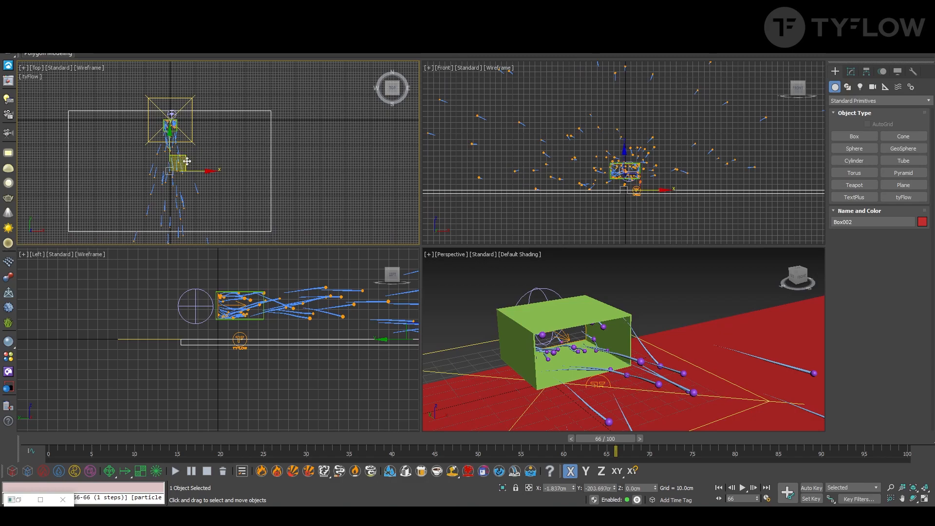
left_click(652, 304)
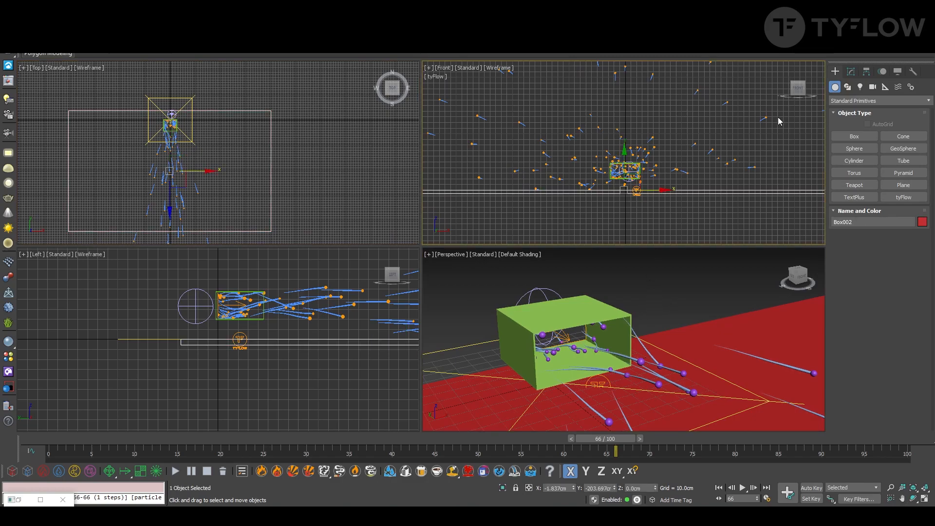
left_click(852, 136)
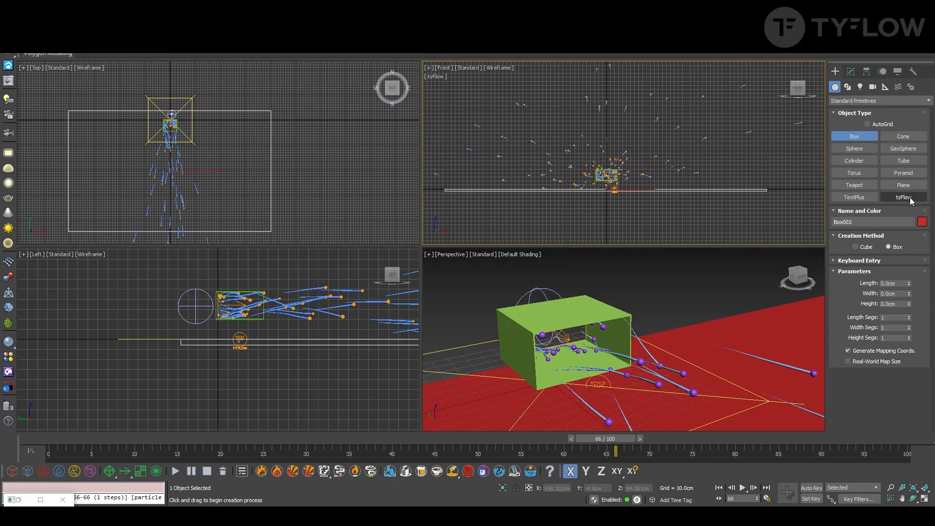
left_click(902, 184)
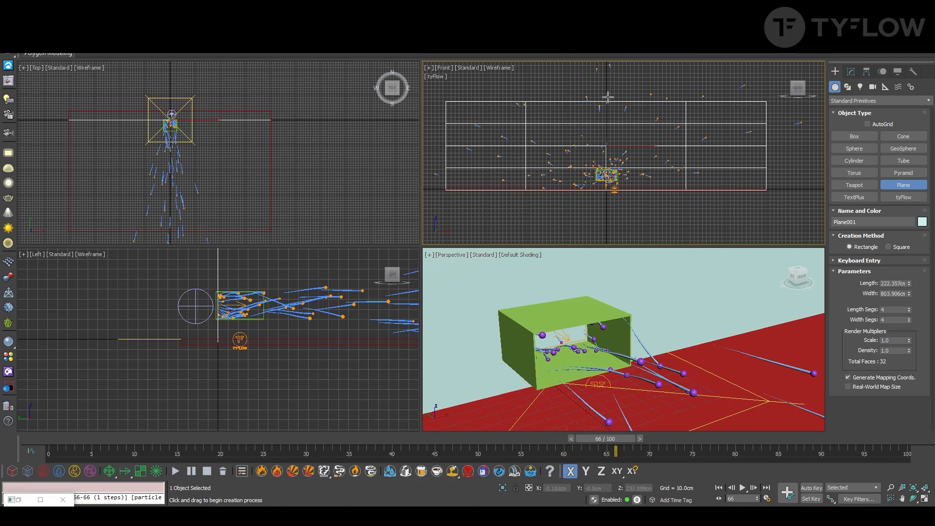
Draw a pale Plane behind the box as a backdrop wall and orbit to review it.
left_click(908, 311)
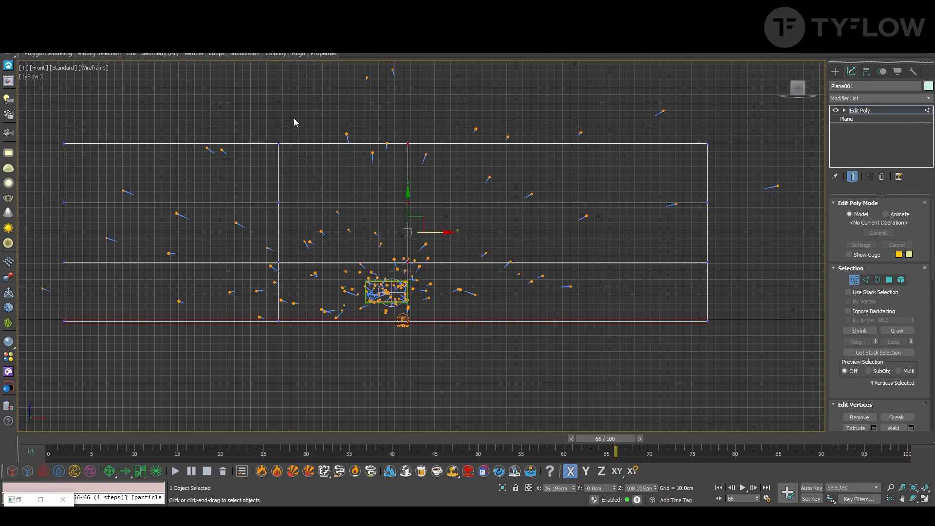
left_click_drag(407, 231, 278, 232)
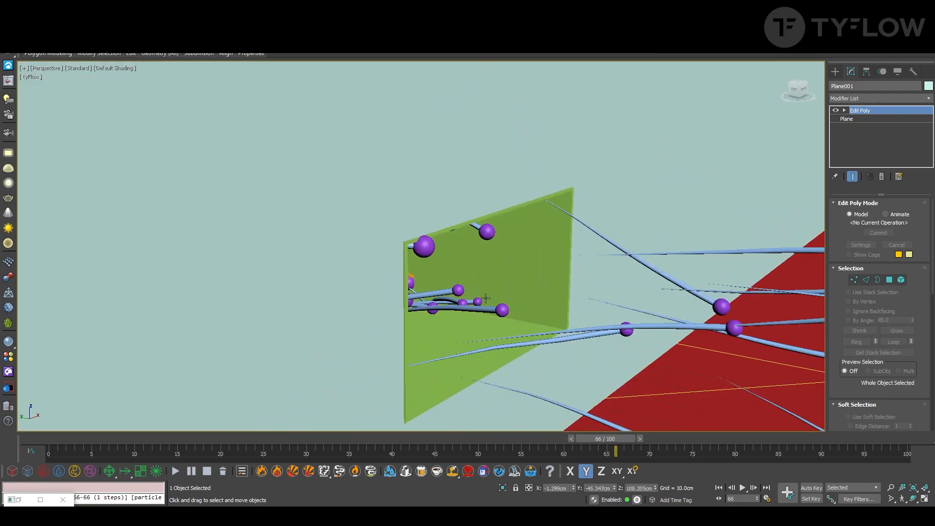
left_click_drag(602, 451, 372, 451)
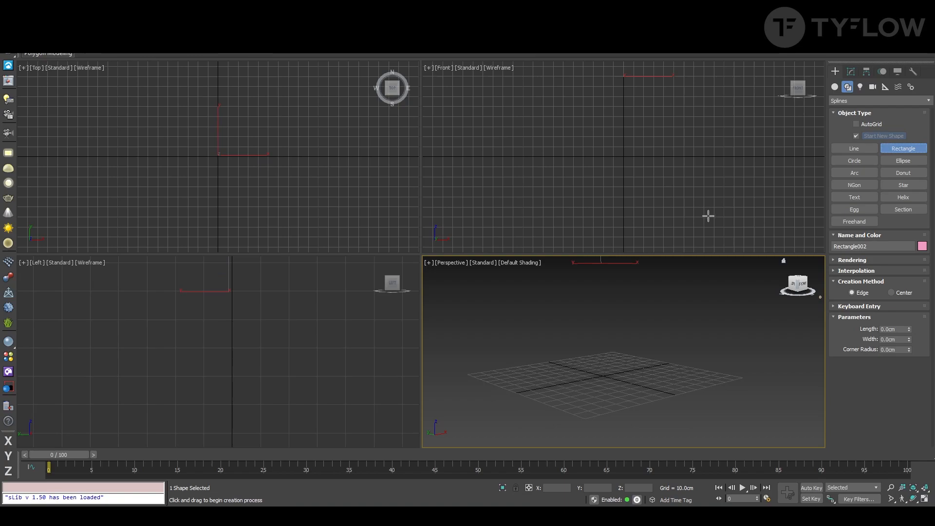
mouse_move(909, 152)
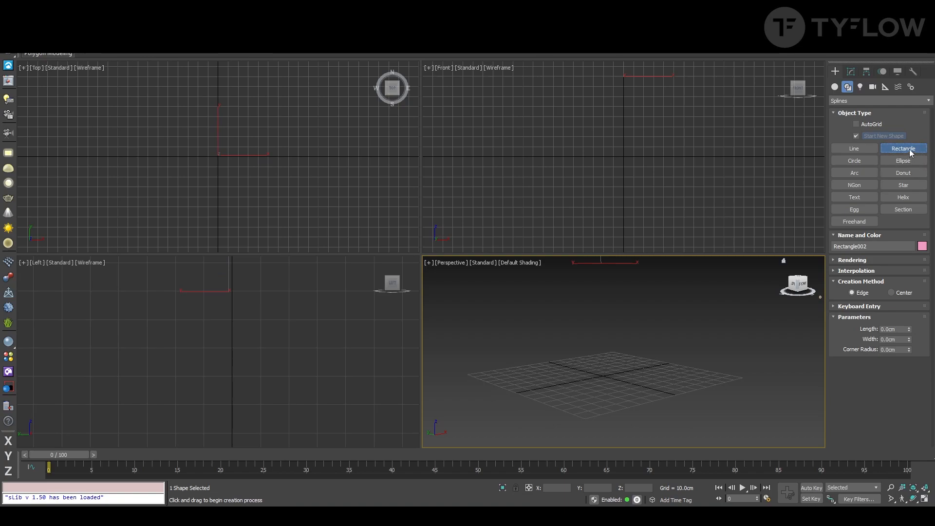
Draw Rectangle003 for the frame and set its Sweep to use a custom section profile.
left_click_drag(480, 121, 668, 217)
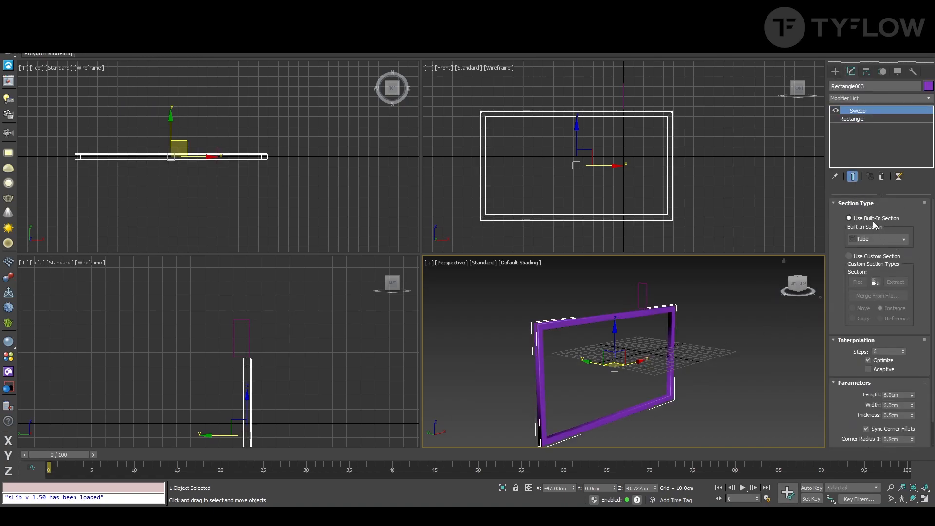
left_click(850, 256)
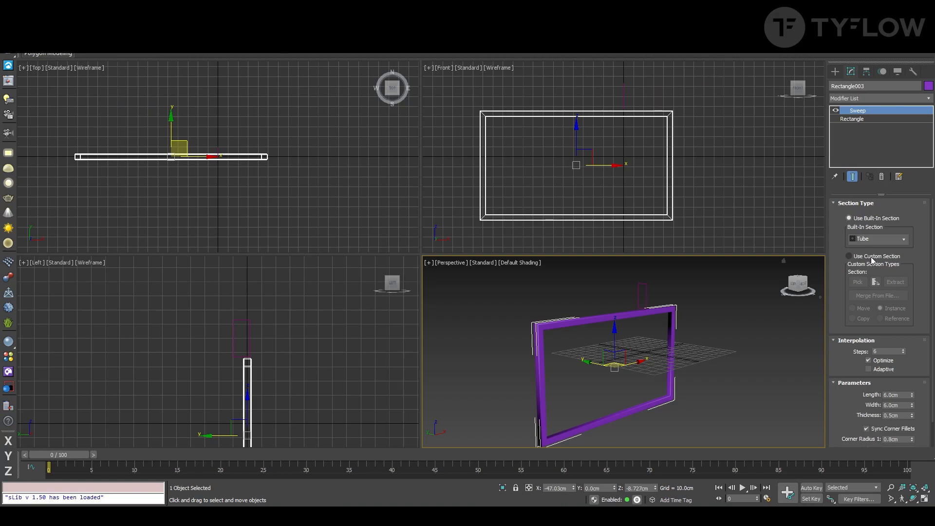
left_click(849, 256)
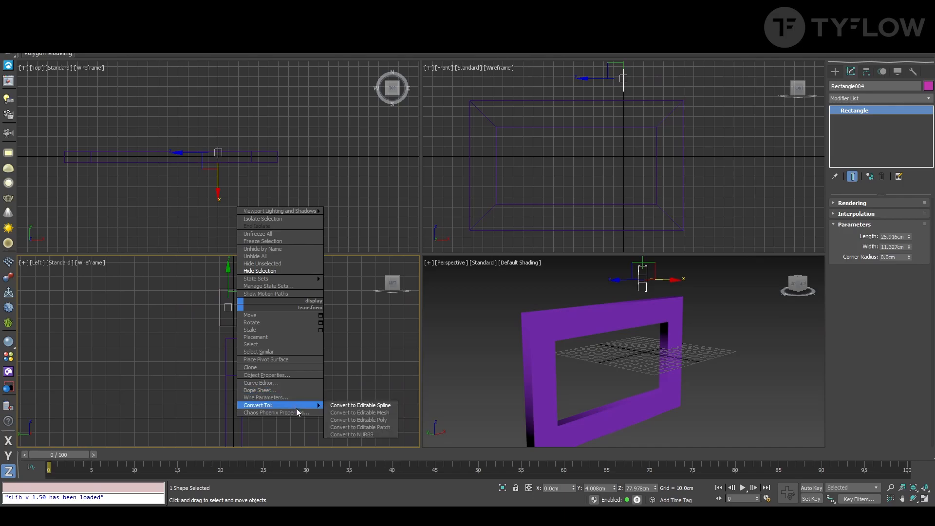
Edit Rectangle004 into a stepped profile and pick it as the frame sweep's custom section.
left_click(360, 405)
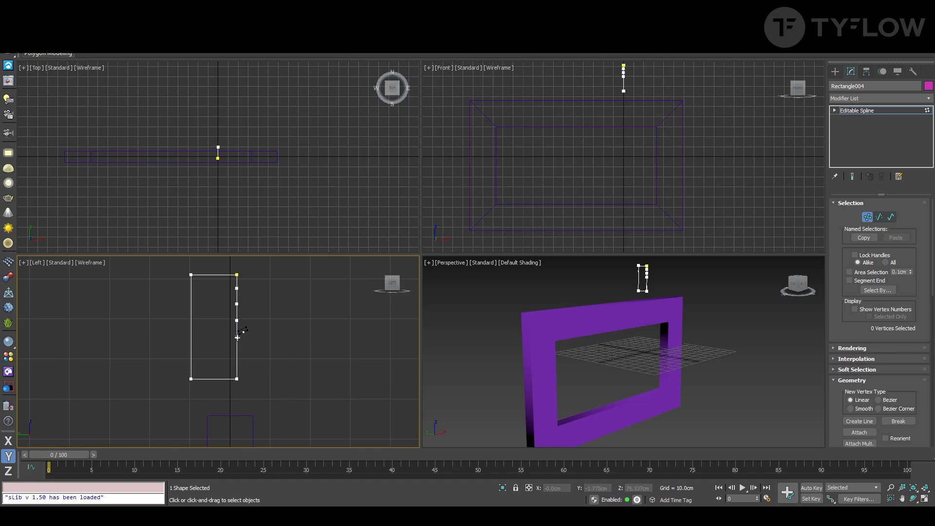
left_click_drag(235, 280, 269, 309)
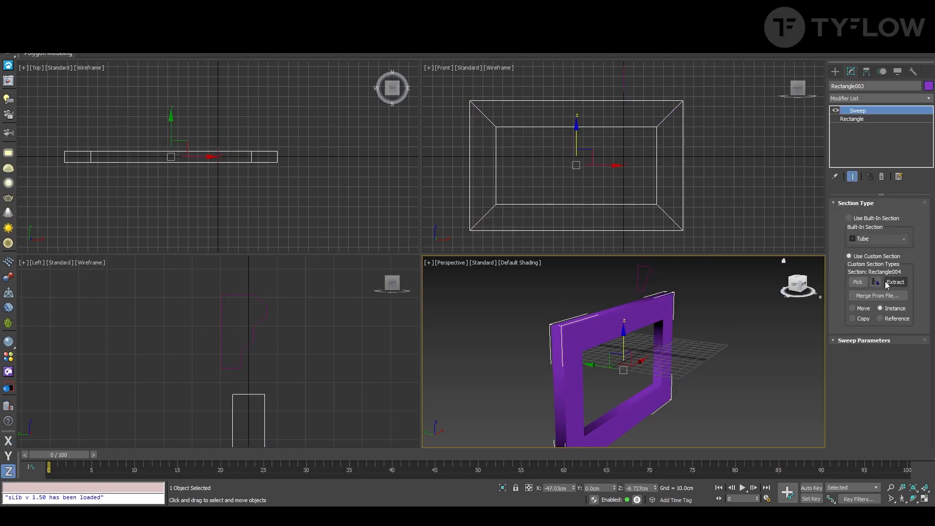
left_click(857, 281)
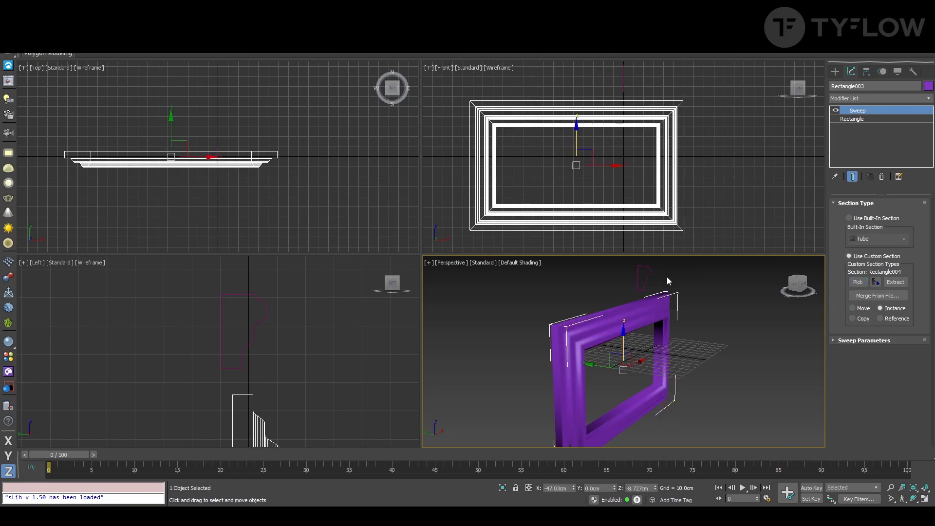
left_click_drag(668, 280, 676, 279)
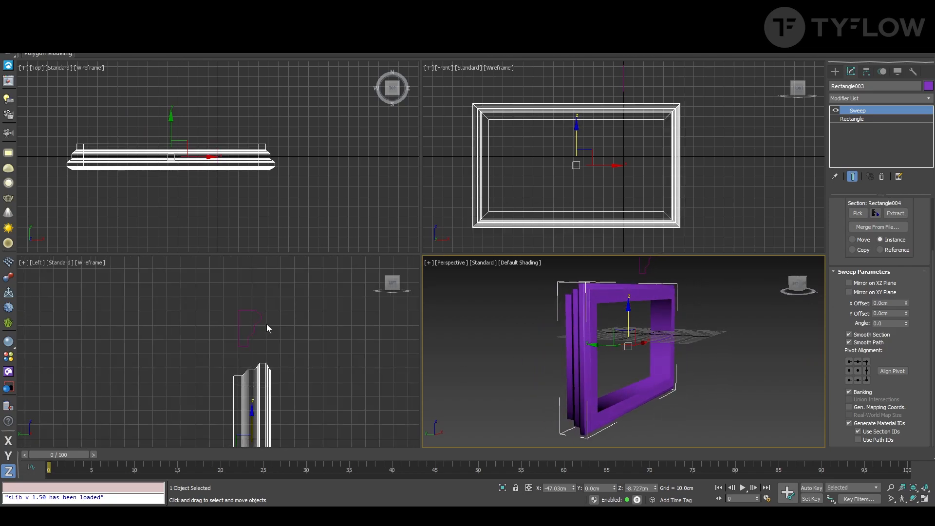
mouse_move(894, 330)
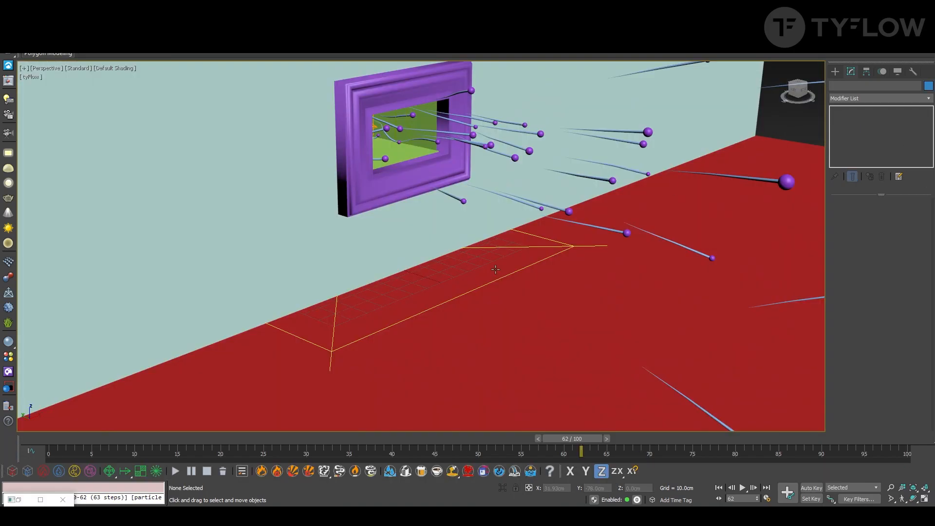
From the Left view draw Line001 as the bench side profile, fillet its corners and outline it.
key("alt+w")
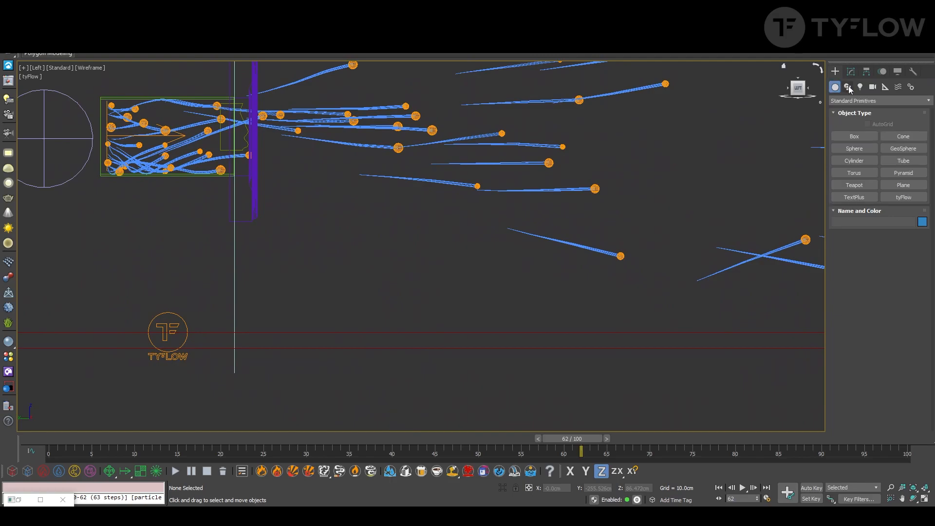
left_click(846, 87)
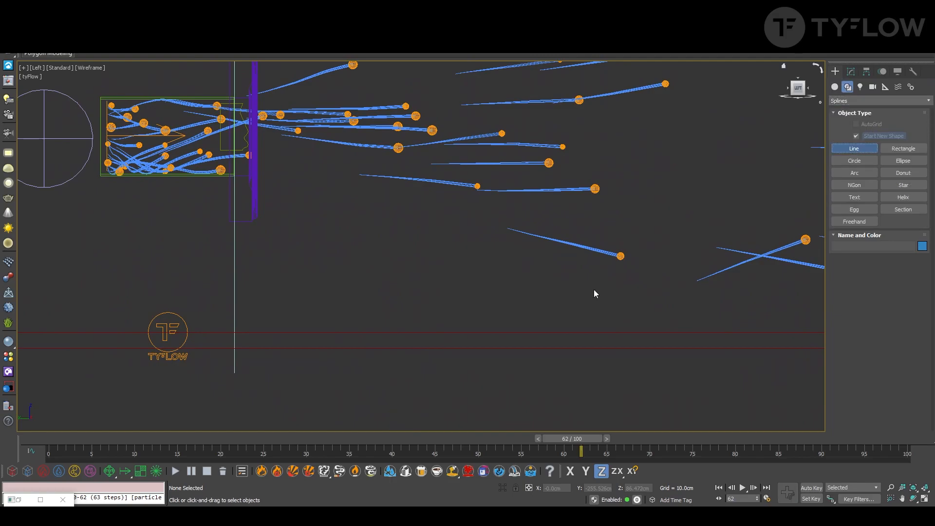
left_click_drag(495, 308, 619, 308)
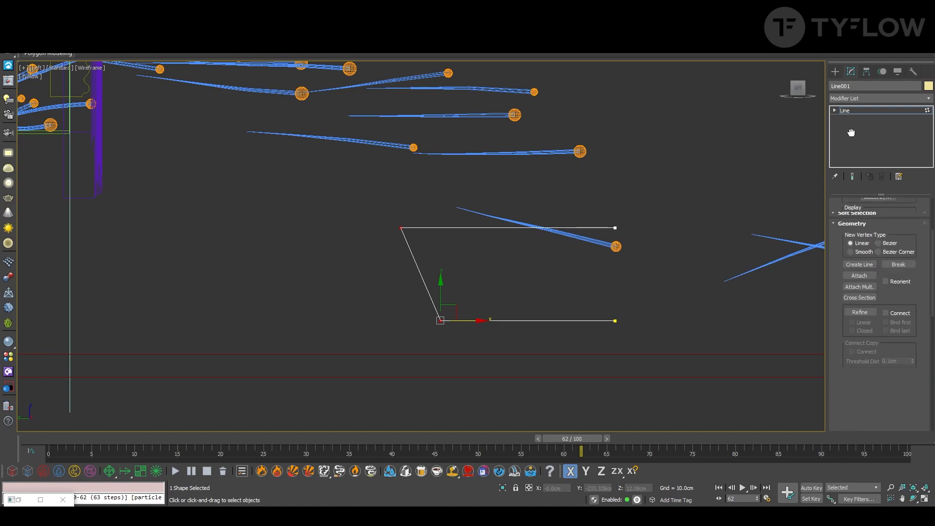
scroll("down", 3)
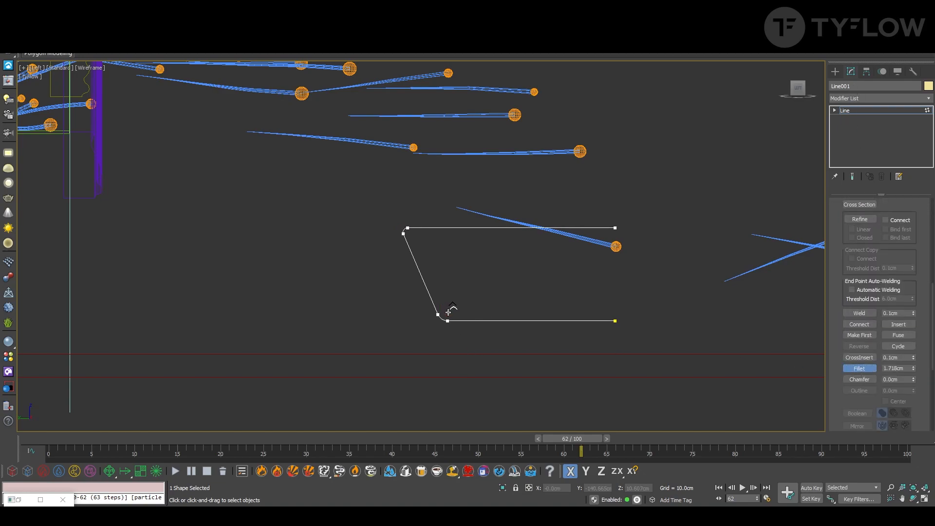
left_click(891, 217)
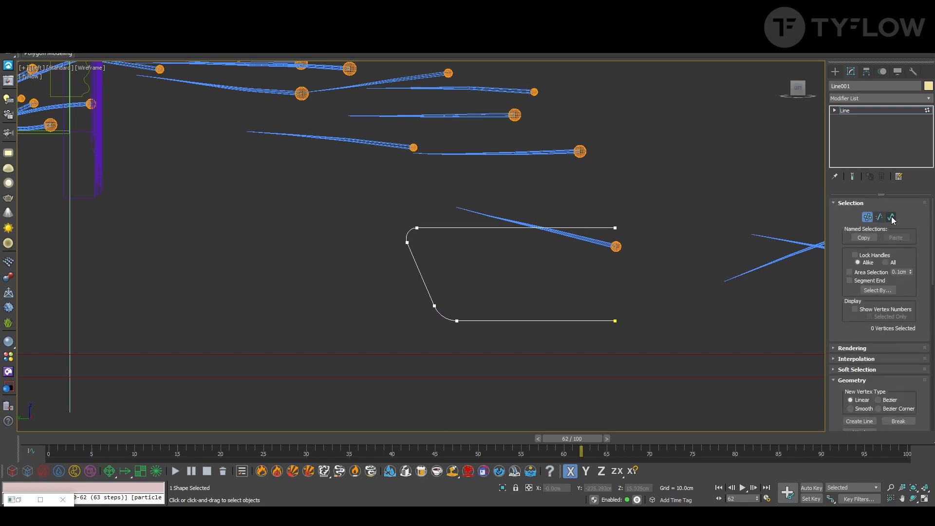
left_click(891, 217)
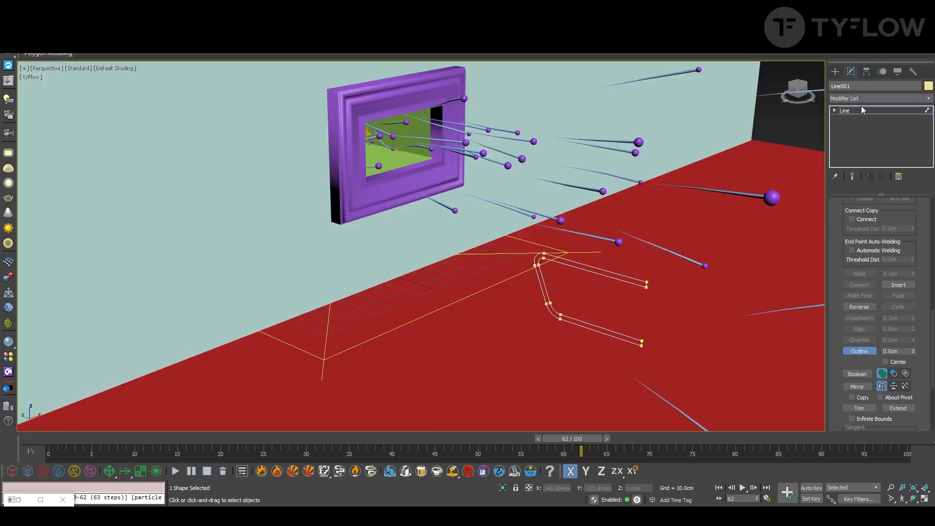
Stack Extrude, Edit Poly slat cuts and Chamfer on Line001 to form the softened slatted bench.
left_click(876, 98)
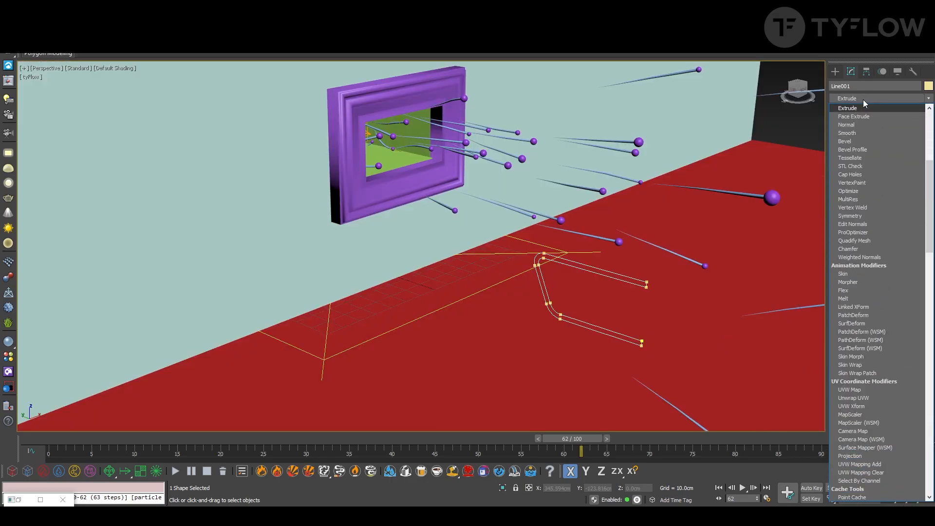
left_click(847, 108)
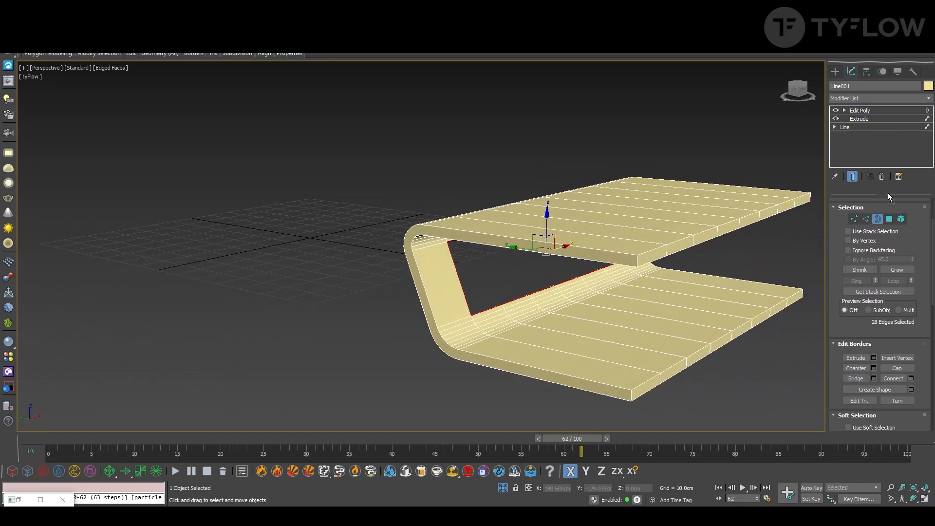
left_click(876, 99)
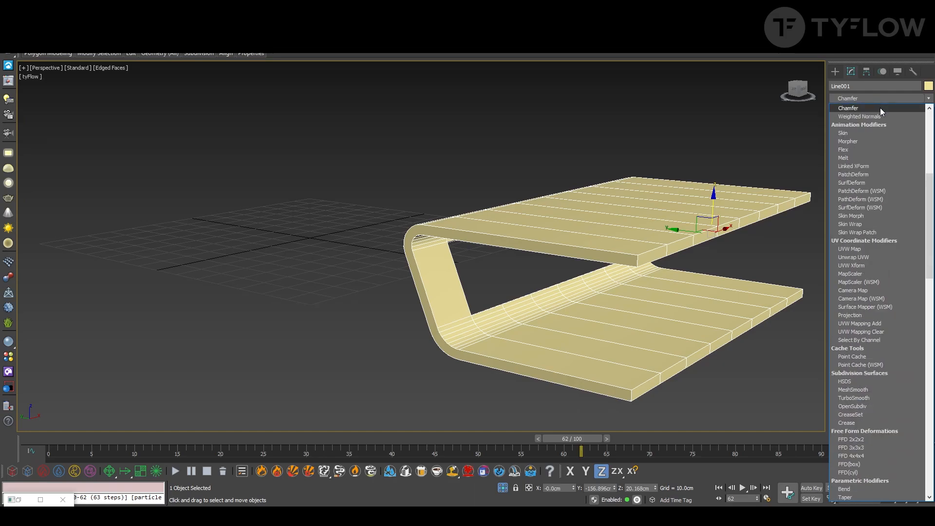
left_click(848, 109)
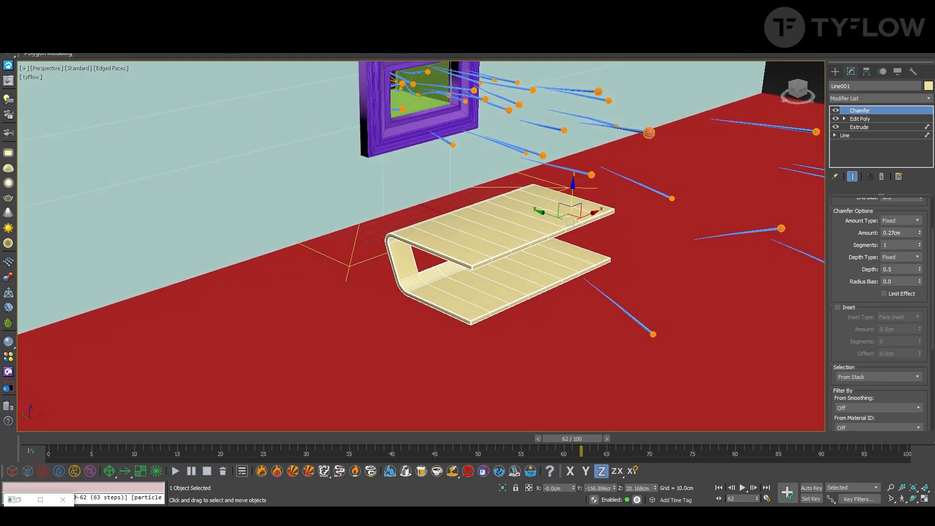
Copy the floor slab upward as a ceiling above the backdrop wall.
left_click(616, 471)
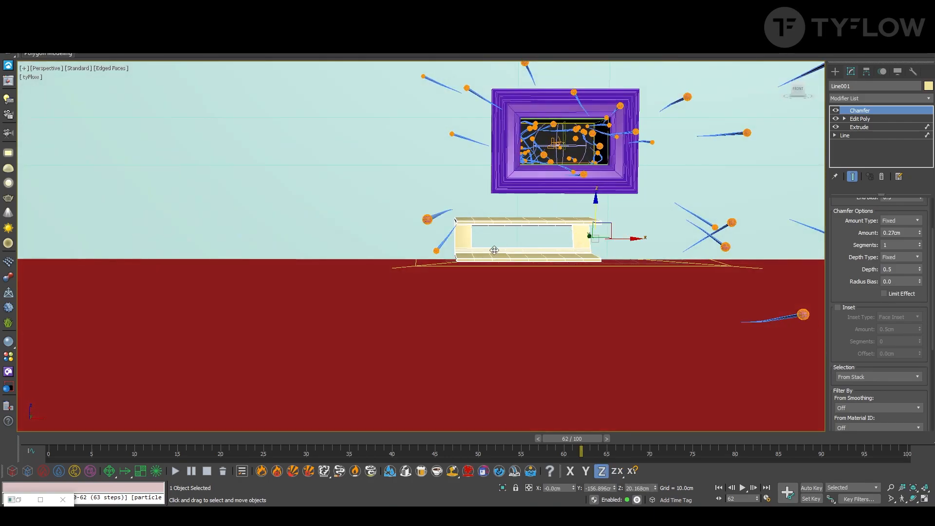
key("Alt+w")
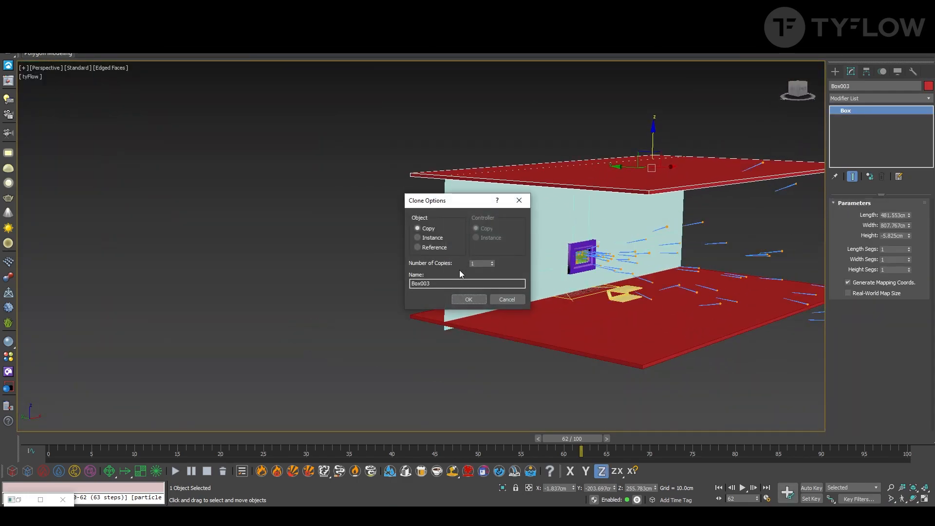
left_click(468, 299)
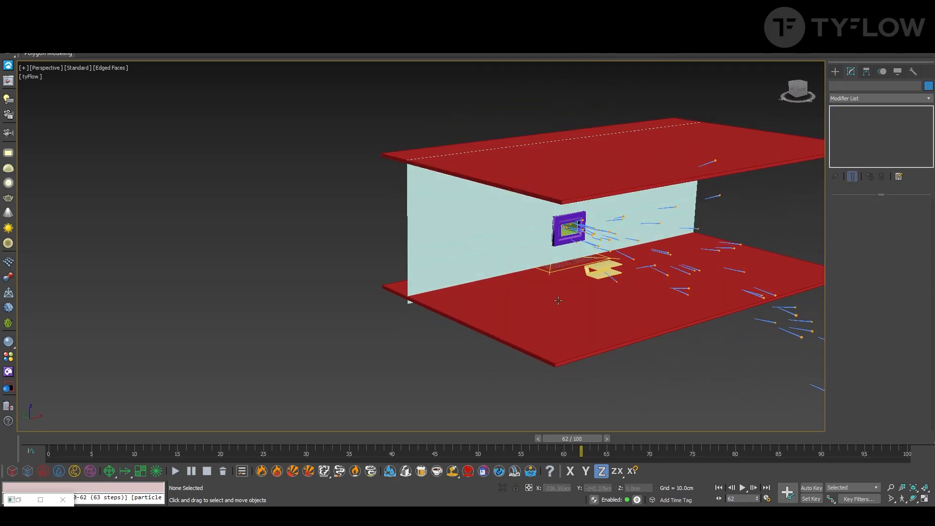
mouse_move(9, 152)
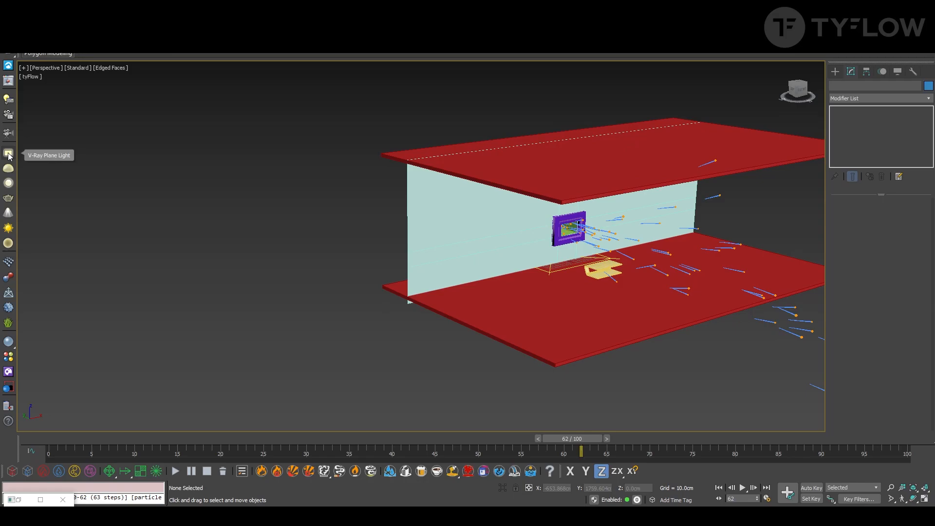
Place a V-Ray plane light beneath the ceiling and bring up its settings.
left_click(8, 154)
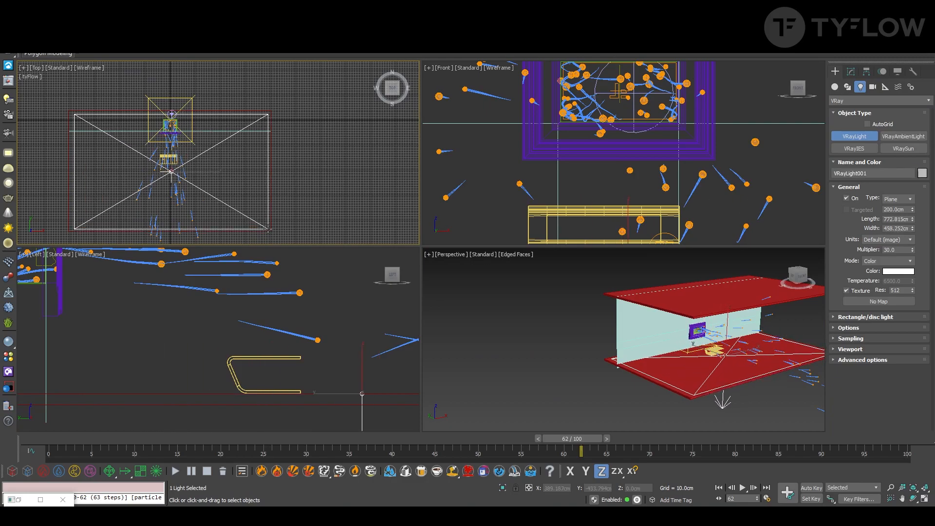
key("alt+w")
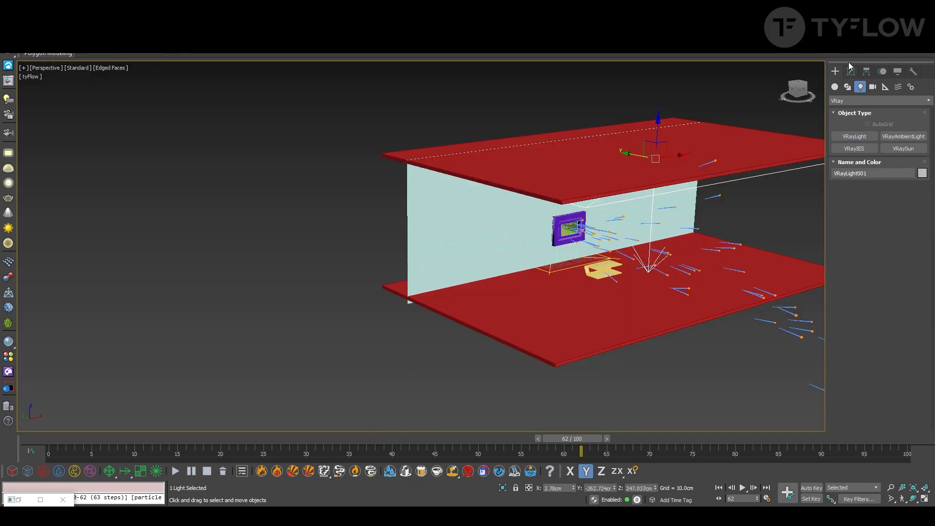
left_click(851, 70)
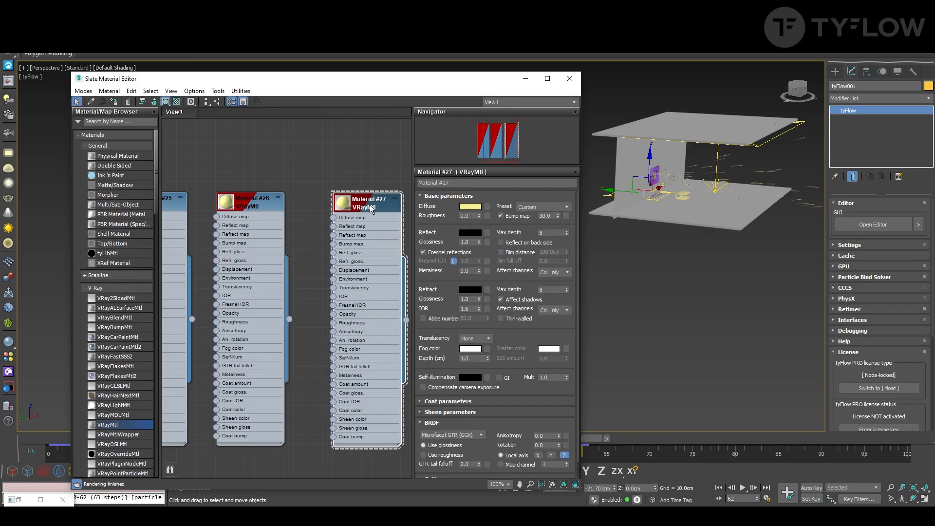
Give the particle VRayMtl a bright red diffuse colour.
left_click(468, 205)
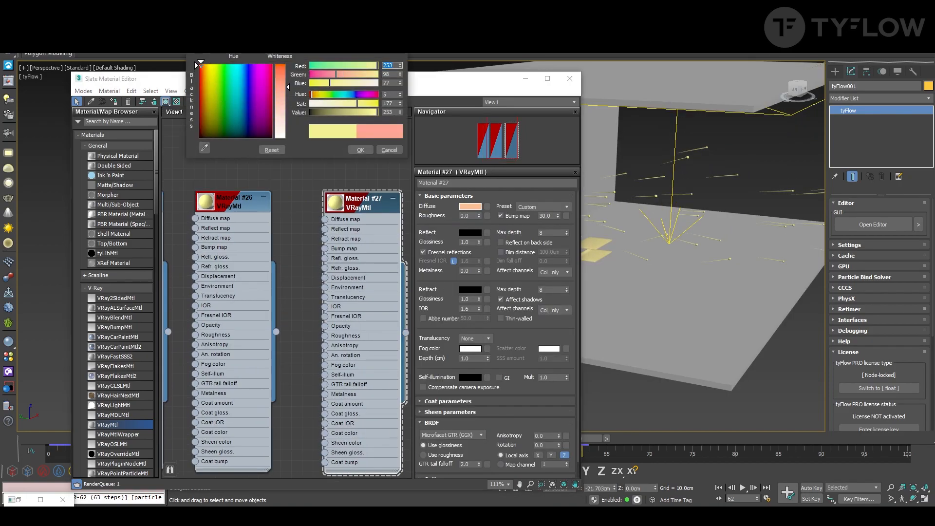
left_click_drag(334, 75, 320, 75)
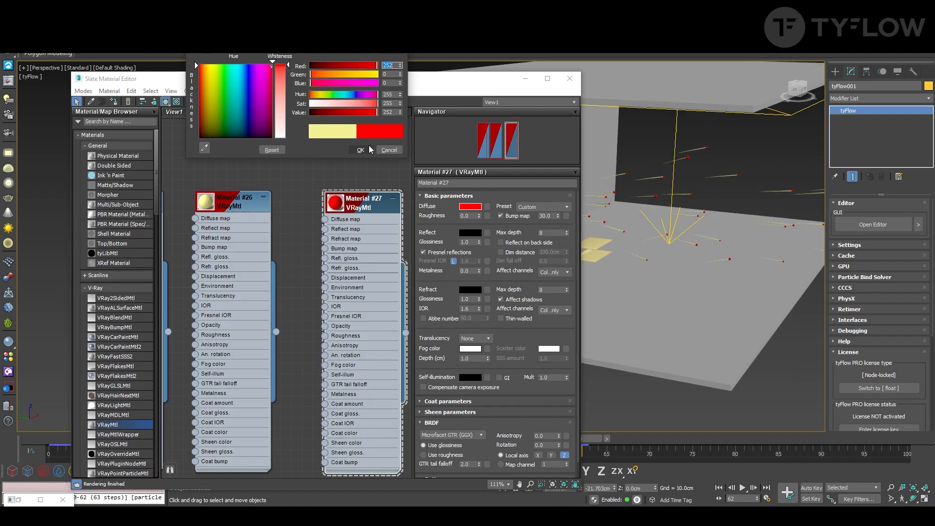
left_click(359, 150)
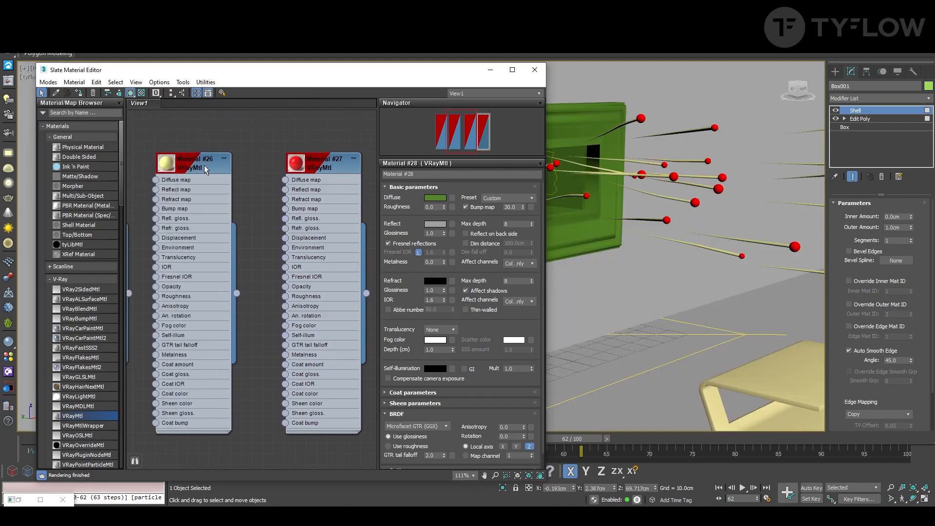
Assign the Aluminium (Brushed) preset to the bench and close the material editor.
left_click(533, 70)
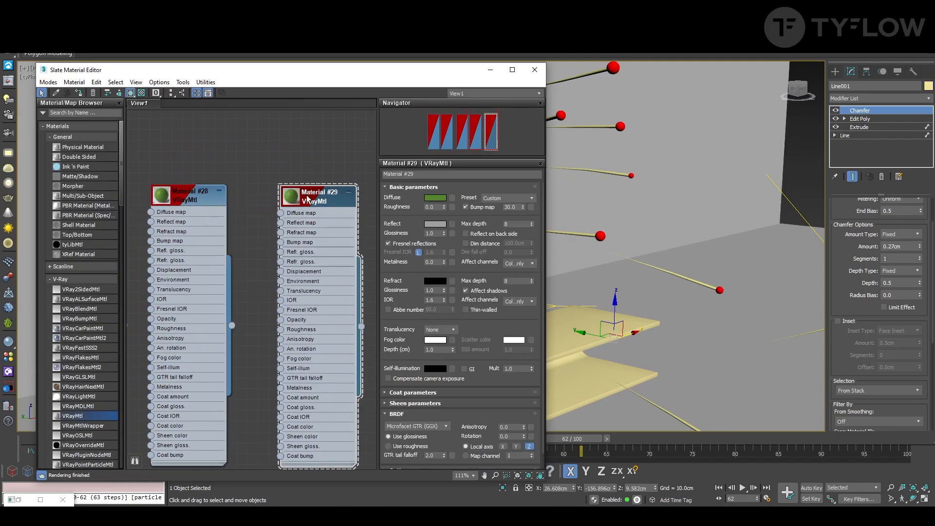
left_click(509, 198)
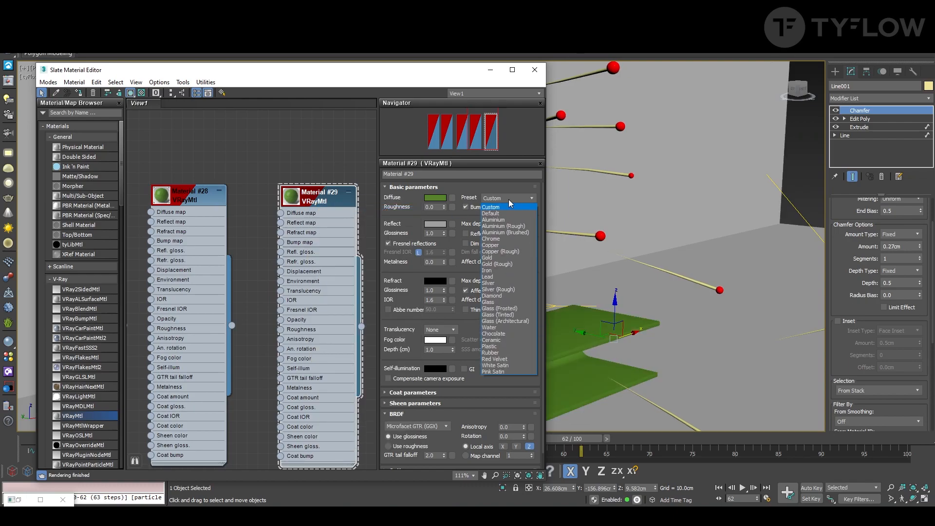
mouse_move(500, 239)
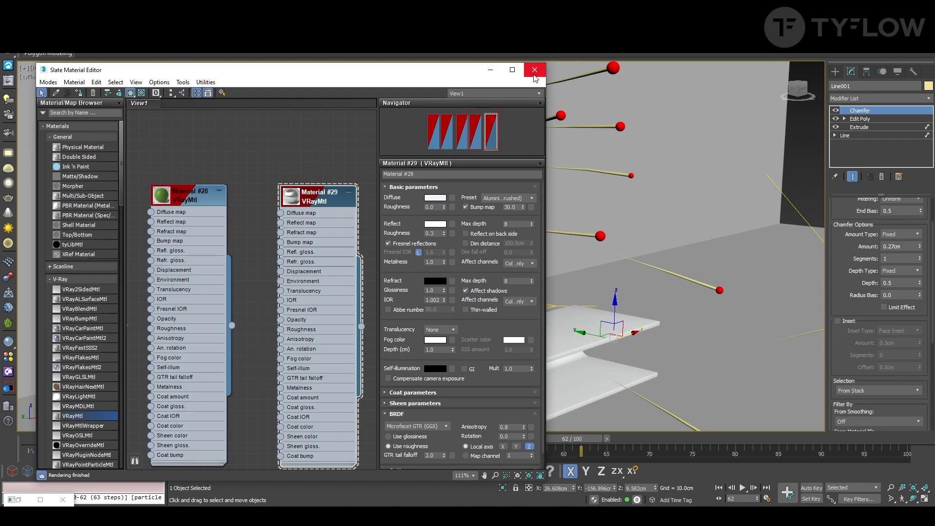
left_click(533, 70)
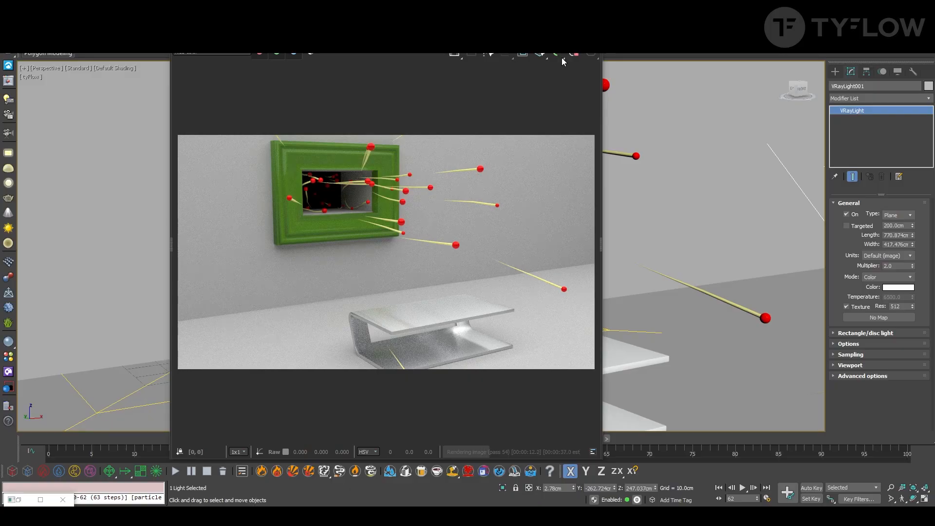
mouse_move(561, 55)
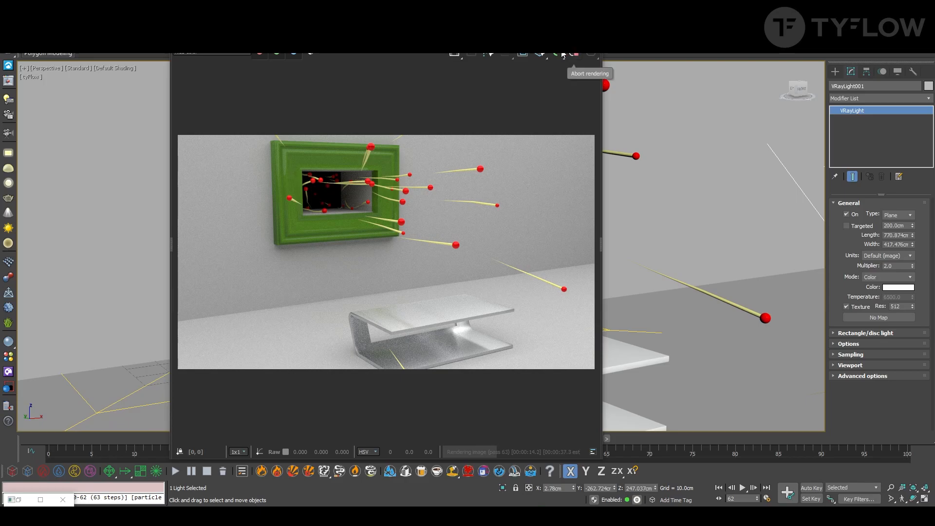